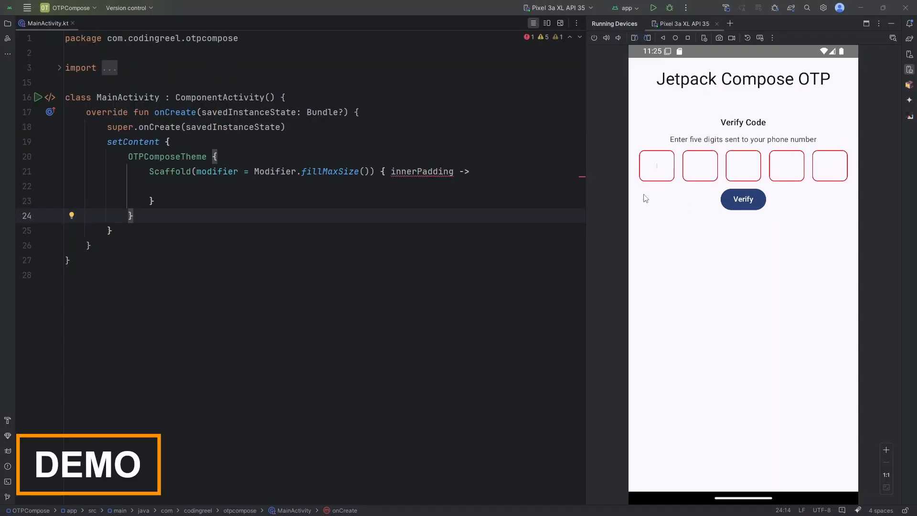
mouse_move(656, 179)
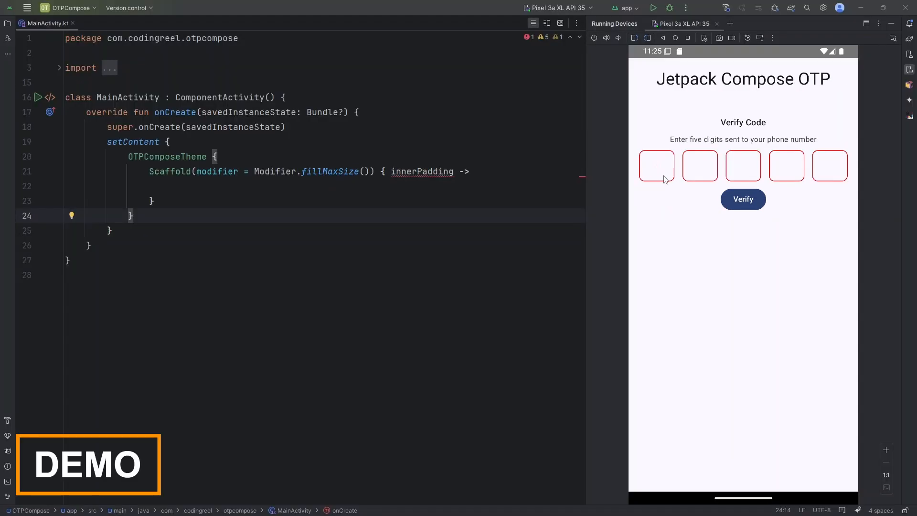
Focus the first OTP digit box in the emulator so the numeric keypad appears
click(656, 166)
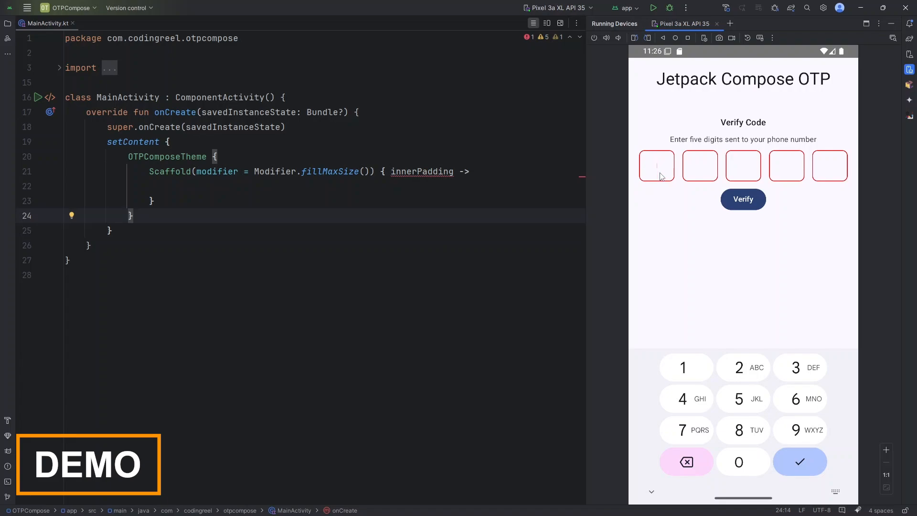
mouse_move(661, 177)
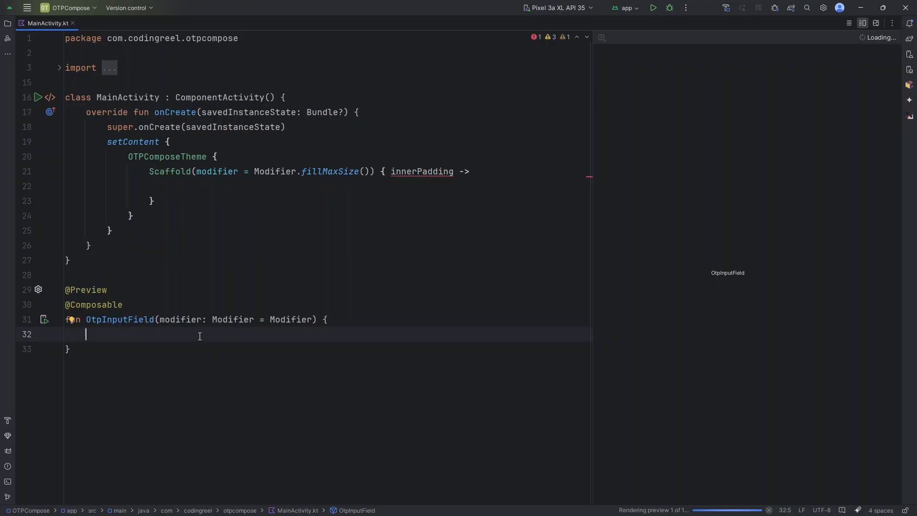
Place a BasicTextField inside OtpInputField that receives the modifier parameter
text(BasicTe)
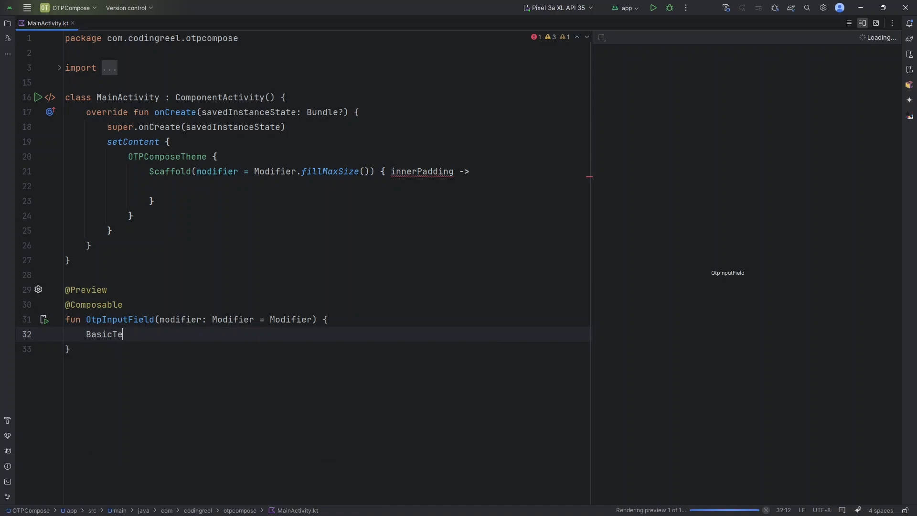
text(xtField()
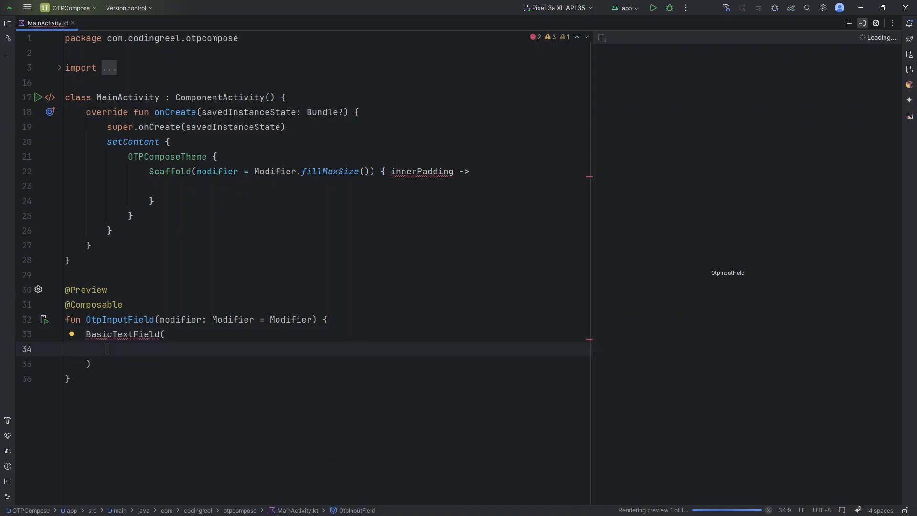
text(m)
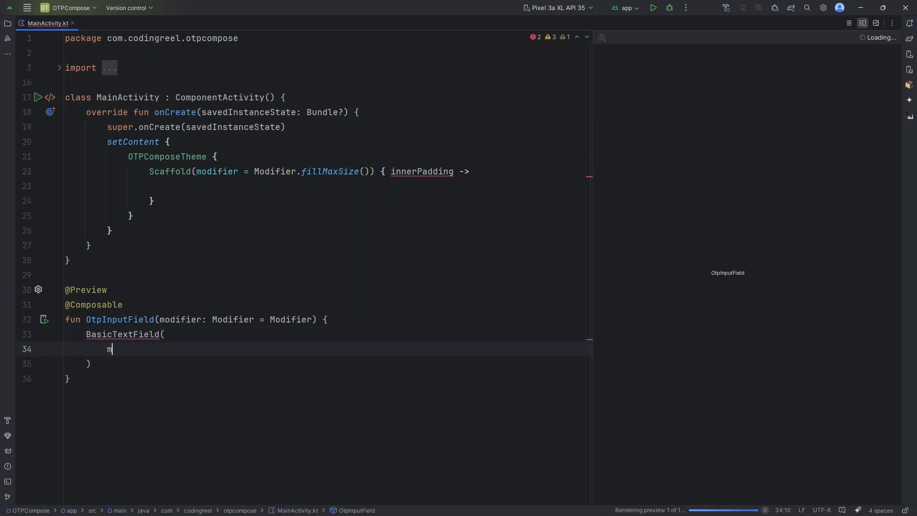
text(odifier =)
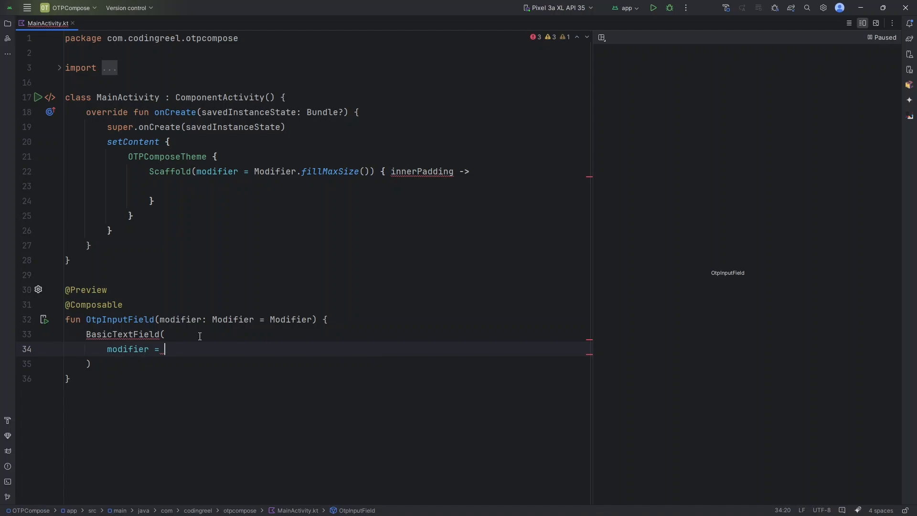
text(modifier)
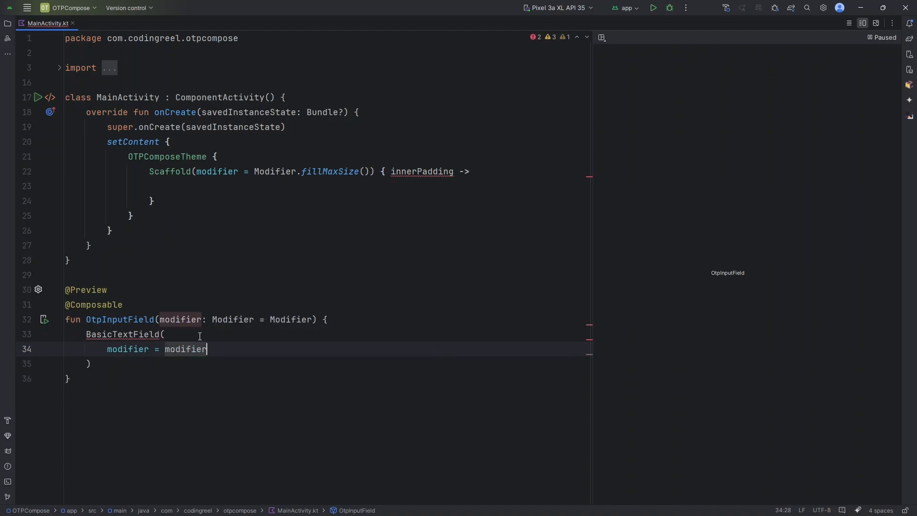
text(,)
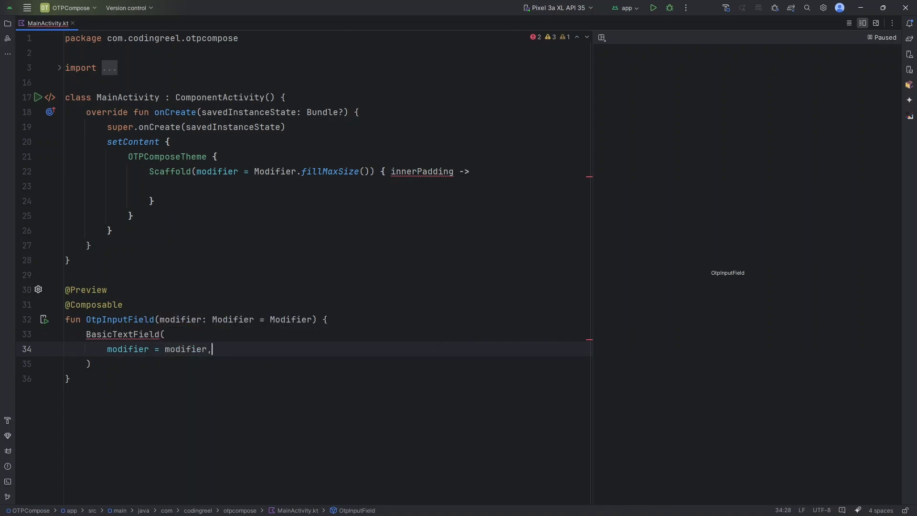
Give the BasicTextField a value argument constructed as a TextFieldValue
text(valu)
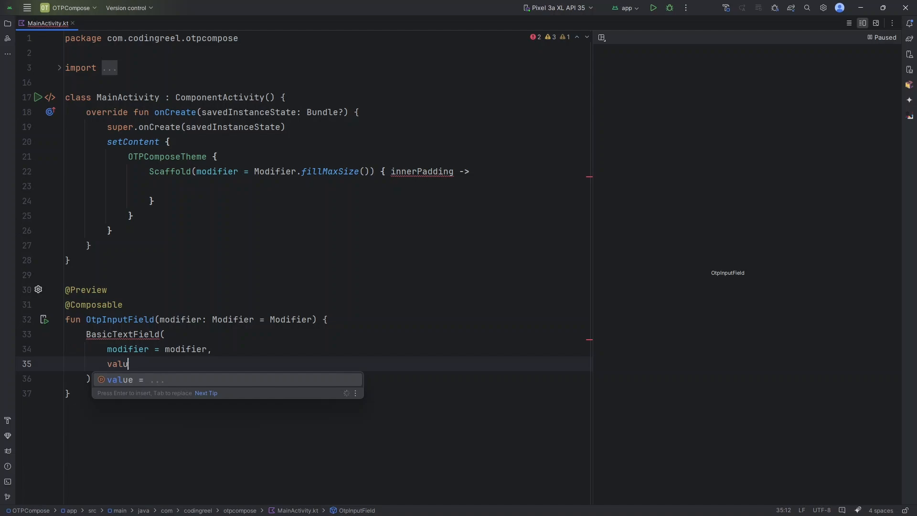
key(Tab)
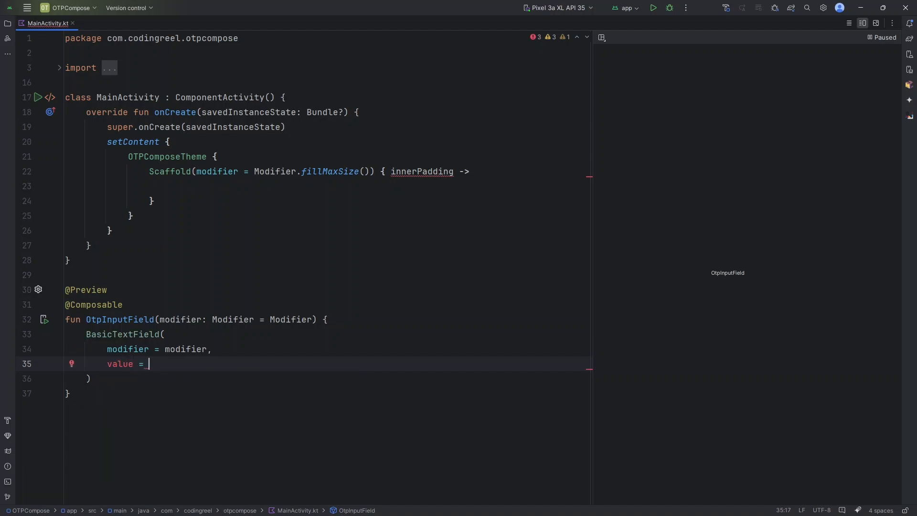
text(Tex)
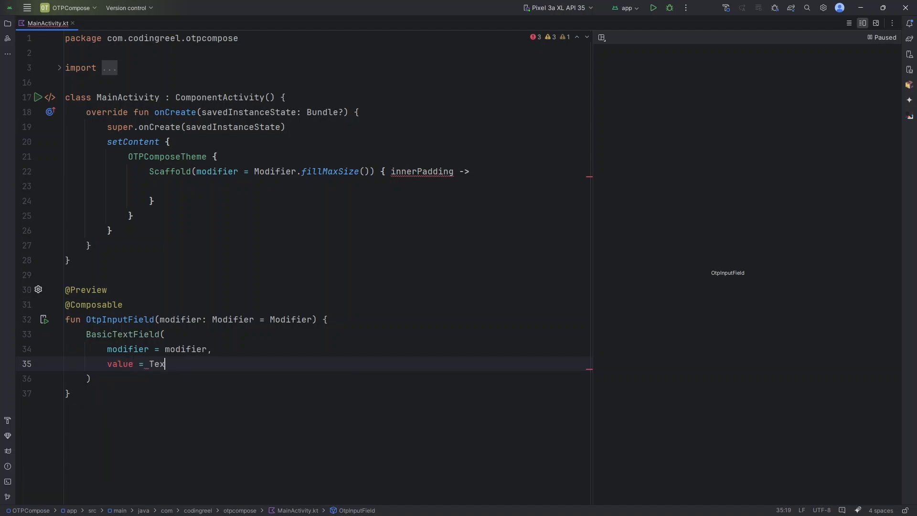
text(FieldValue()
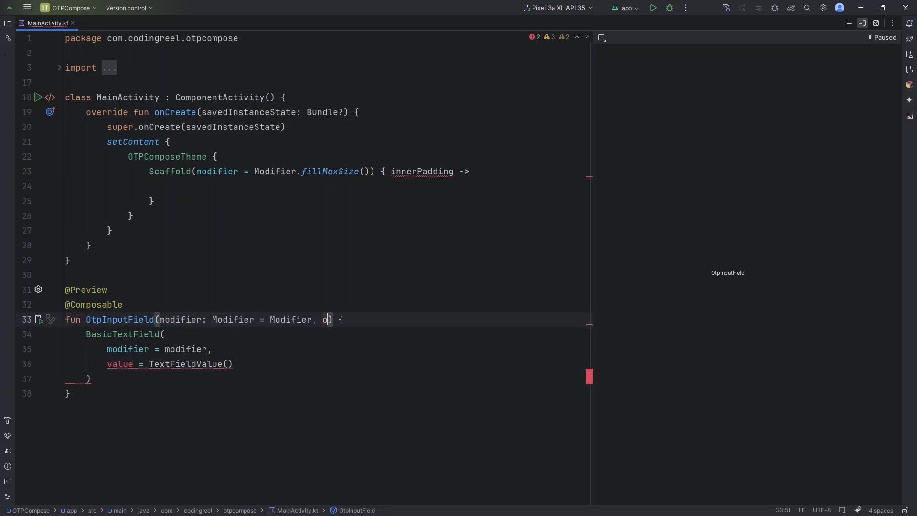
Add an otpText: String parameter defaulting to "123456"
text(tpText)
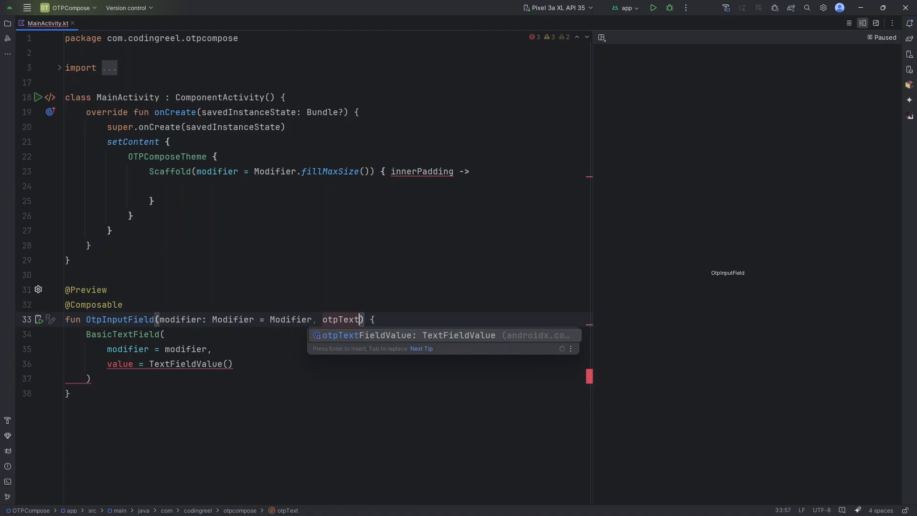
text(: String)
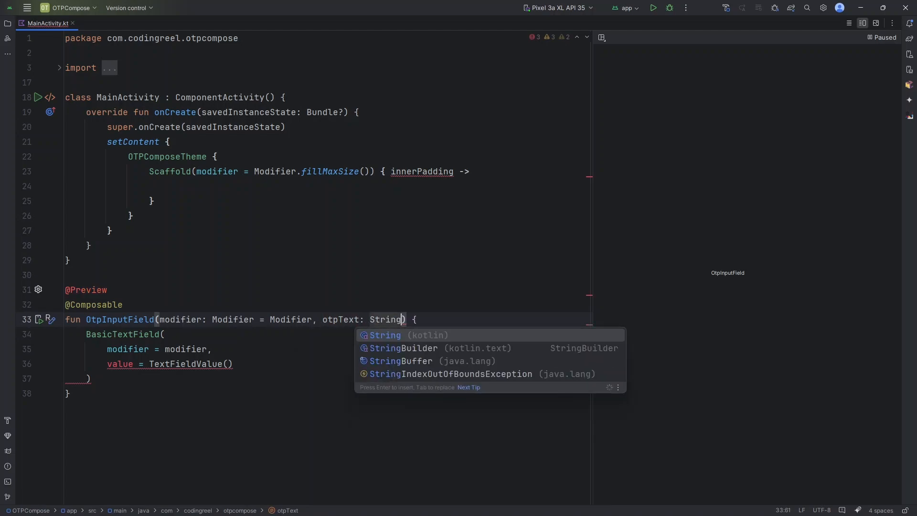
text(= "")
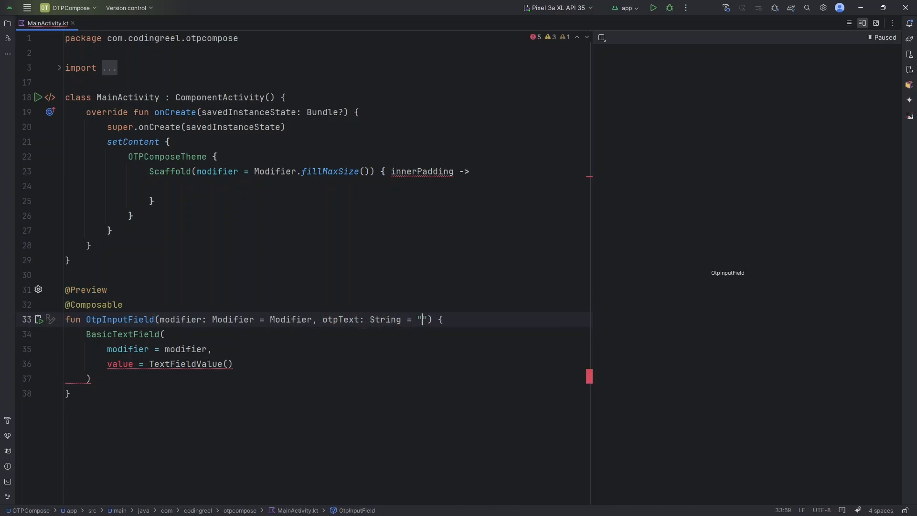
text(123456)
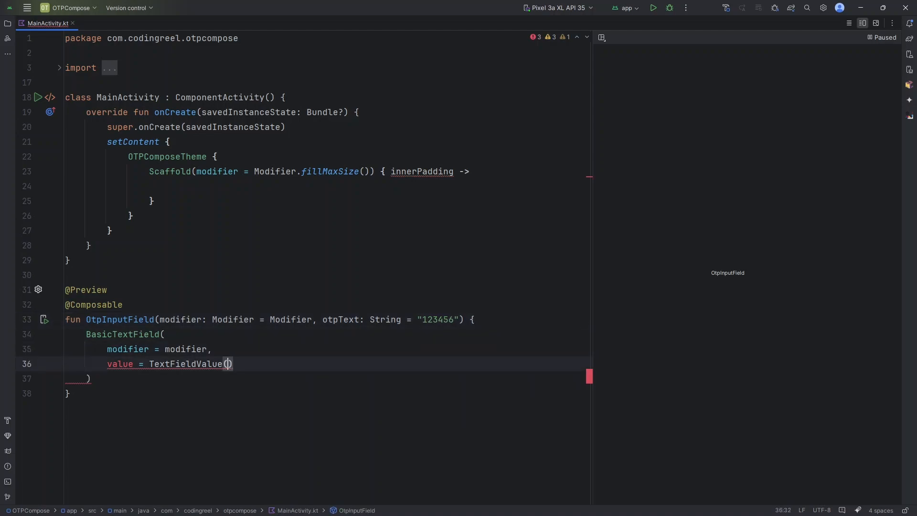
Build the value as TextFieldValue(otpText, selection = TextRange(otpText.length))
text(otpText)
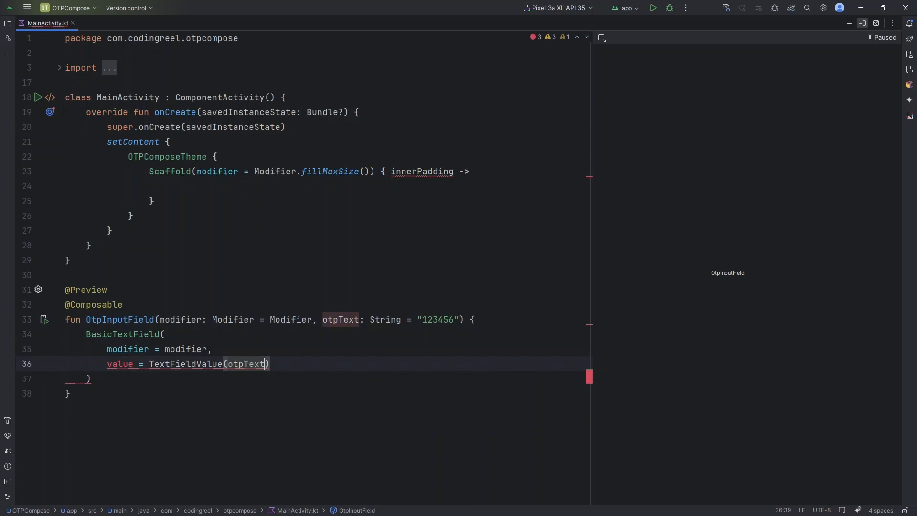
text(, selection =)
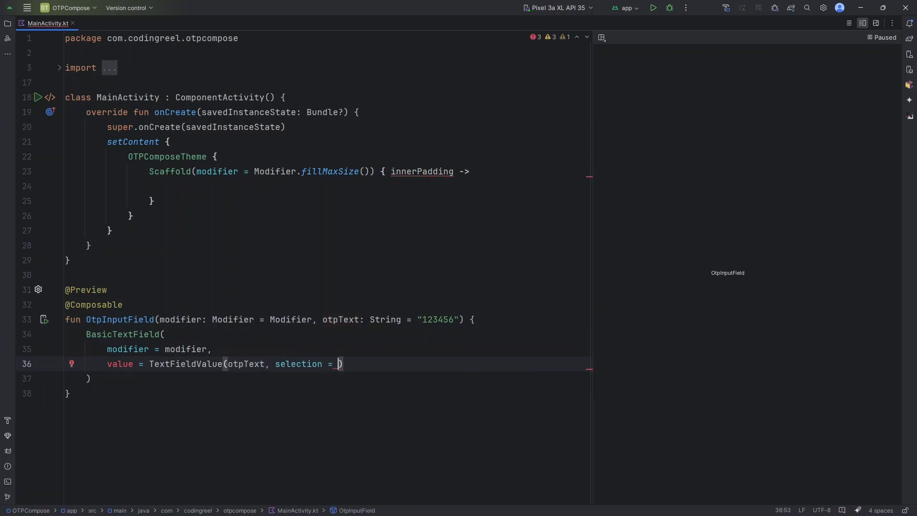
text(TextRange()
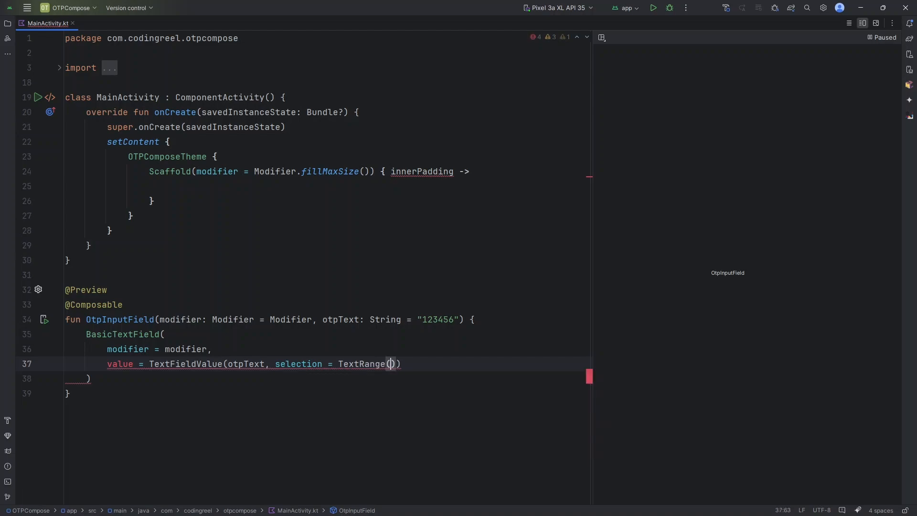
text(otpText.)
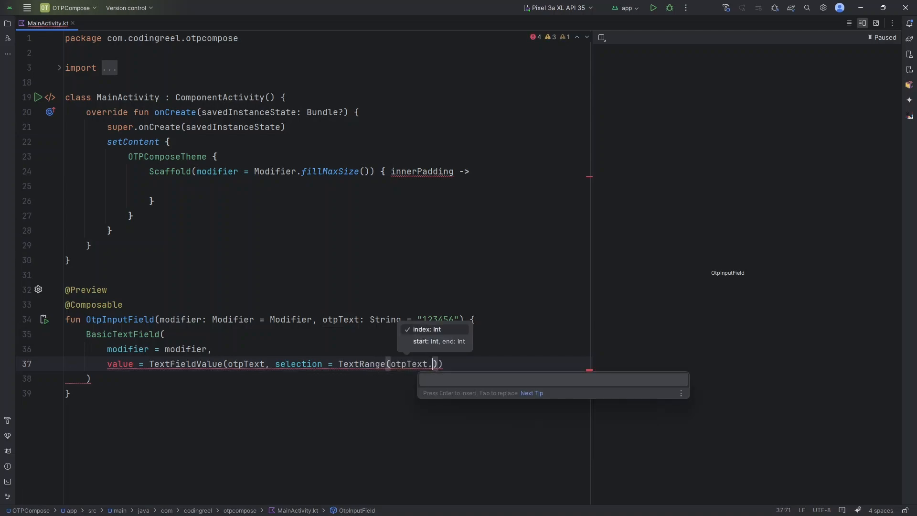
text(length)
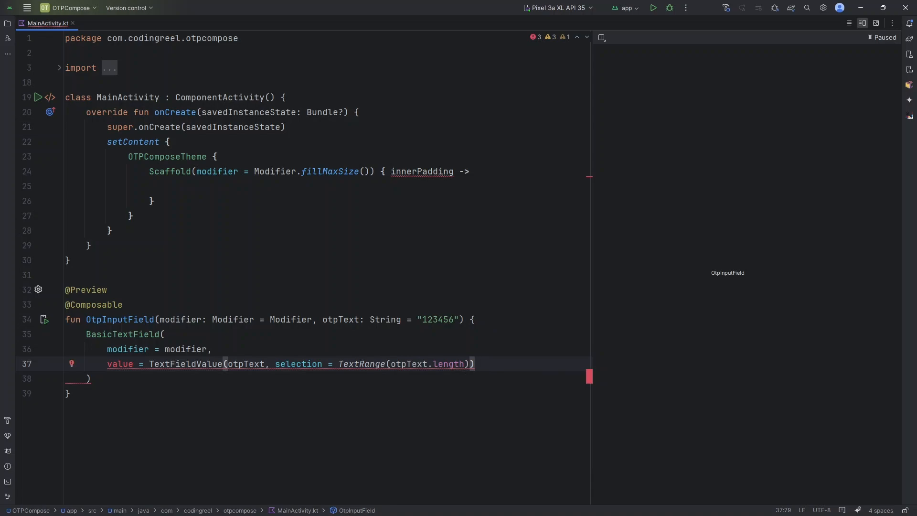
Add onValueChange that only accepts input when it.text.length <= otpLength
key(Enter)
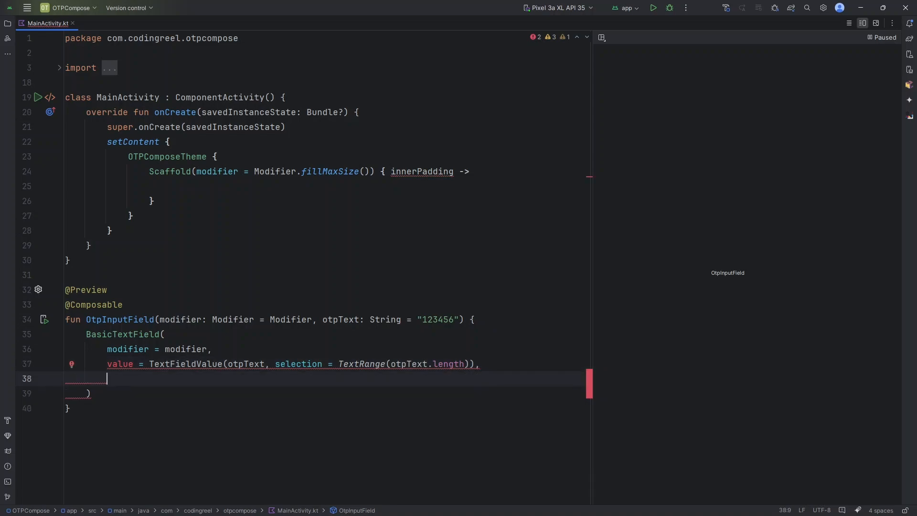
text(onValueChange =)
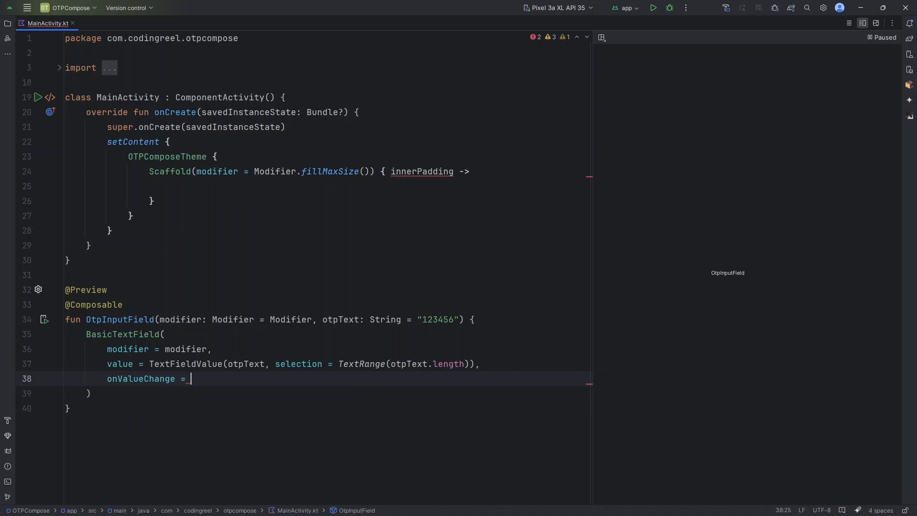
text({)
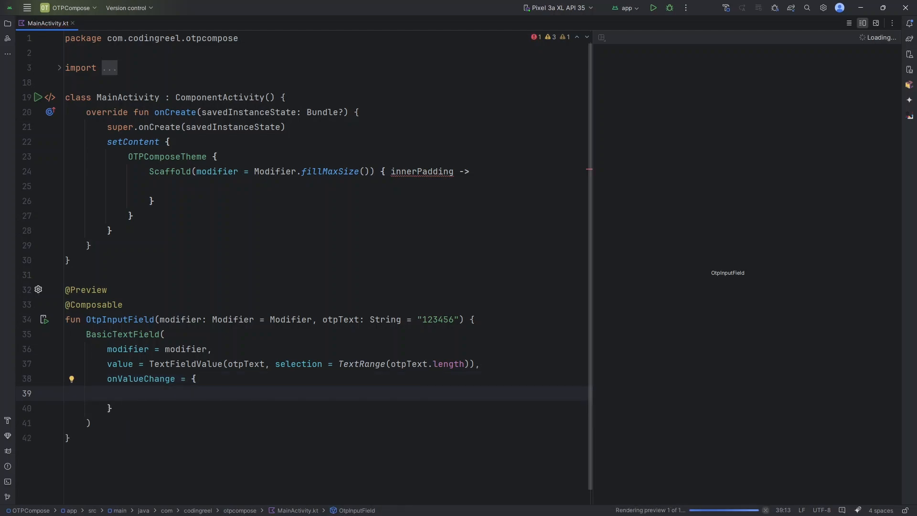
click(128, 393)
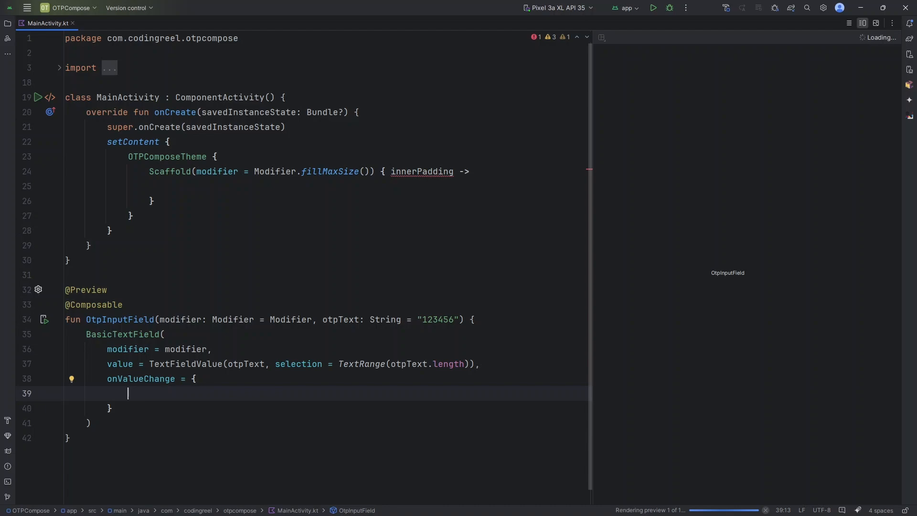
text(if(it.te)
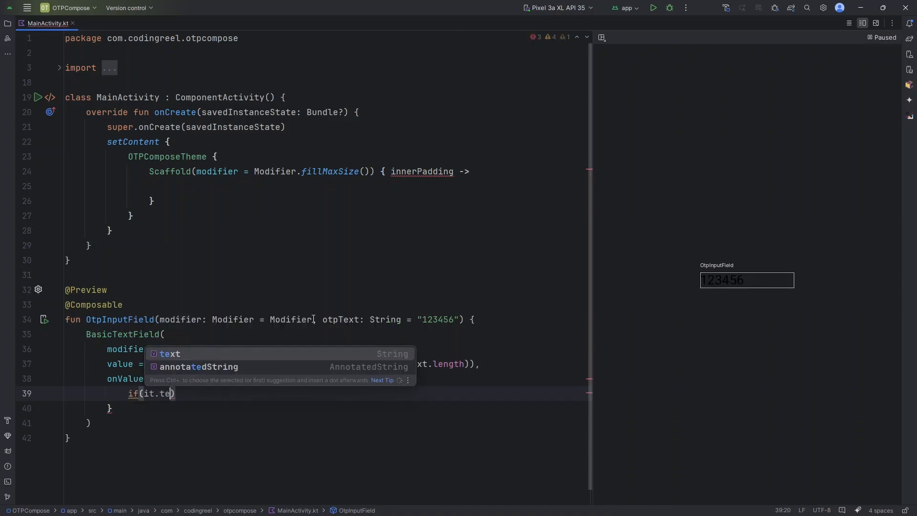
text(xt.)
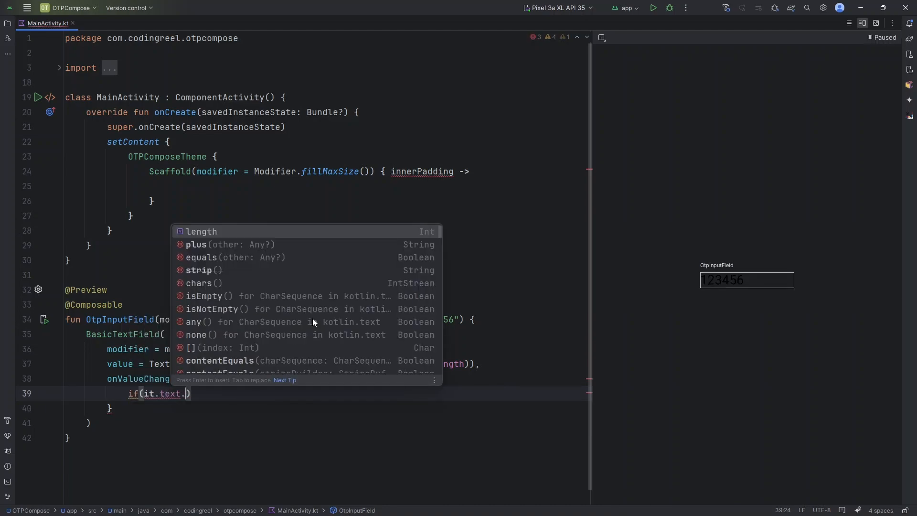
key(Enter)
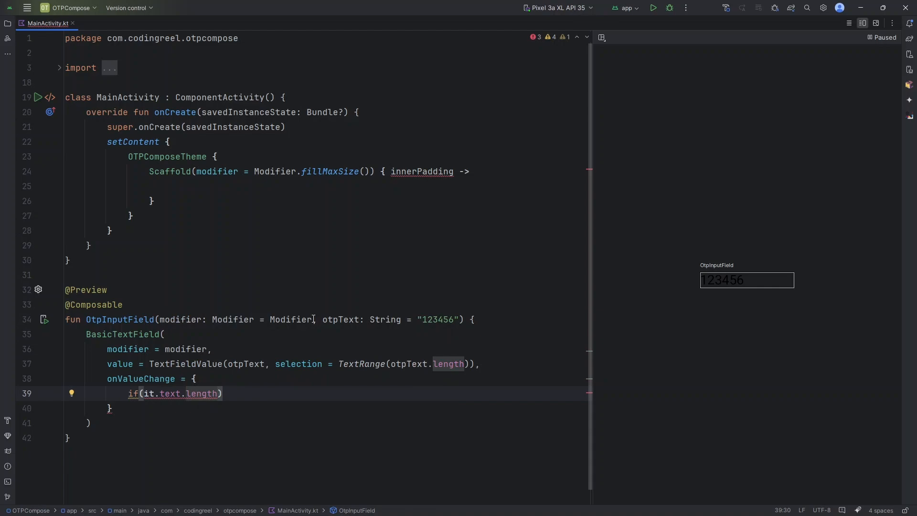
text(<=)
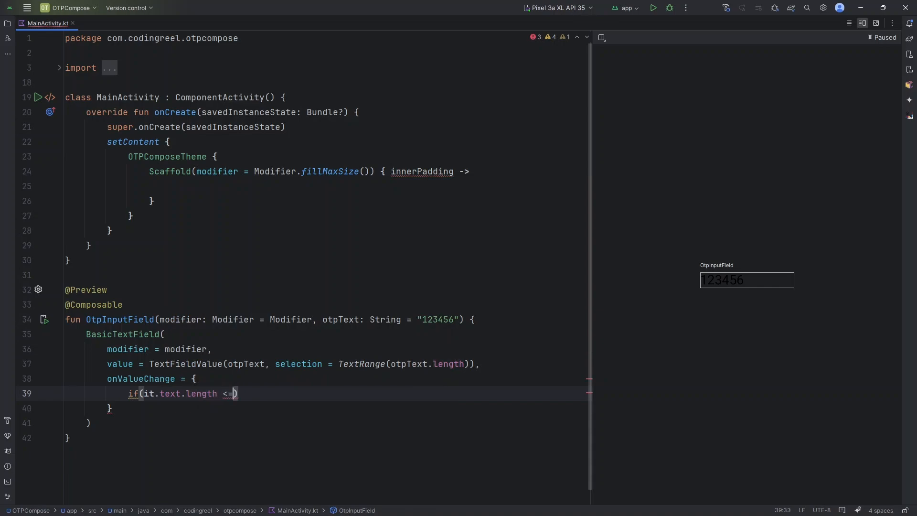
text(ot)
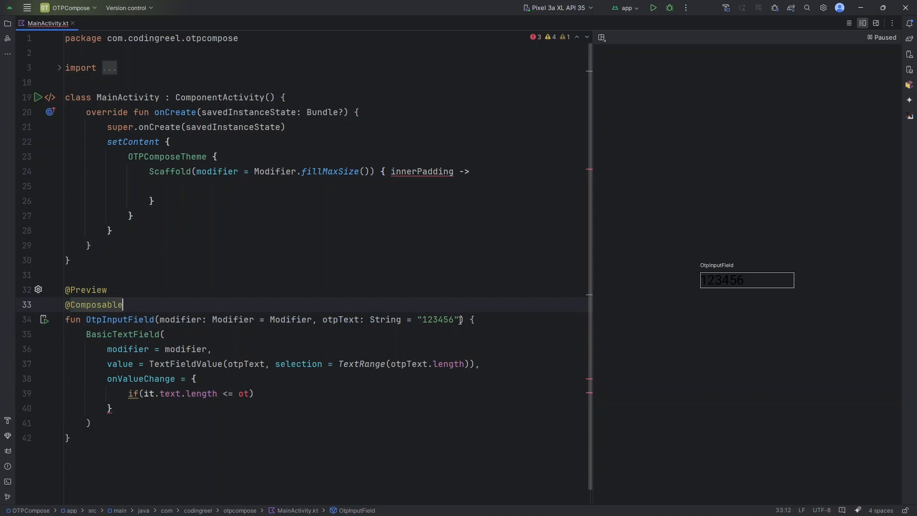
Add an otpLength: Int parameter defaulting to 6 to OtpInputField
text(, otp)
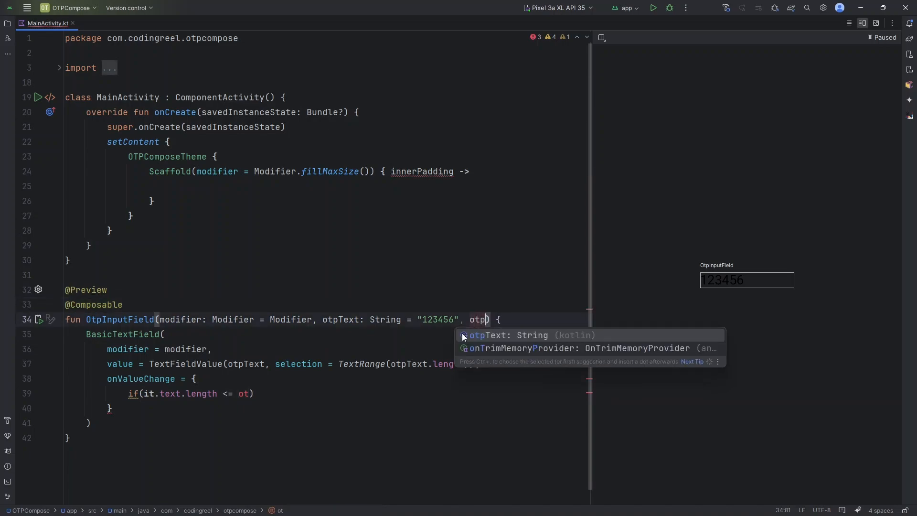
text(Length)
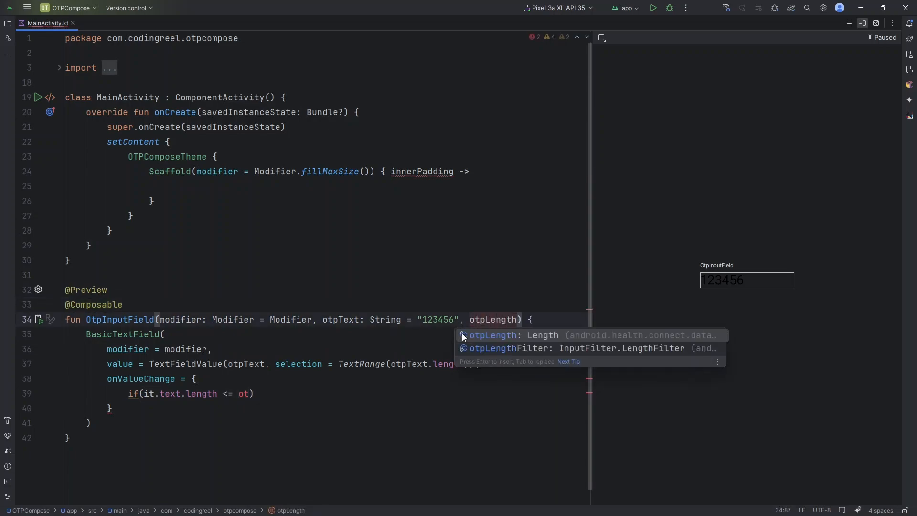
text(:)
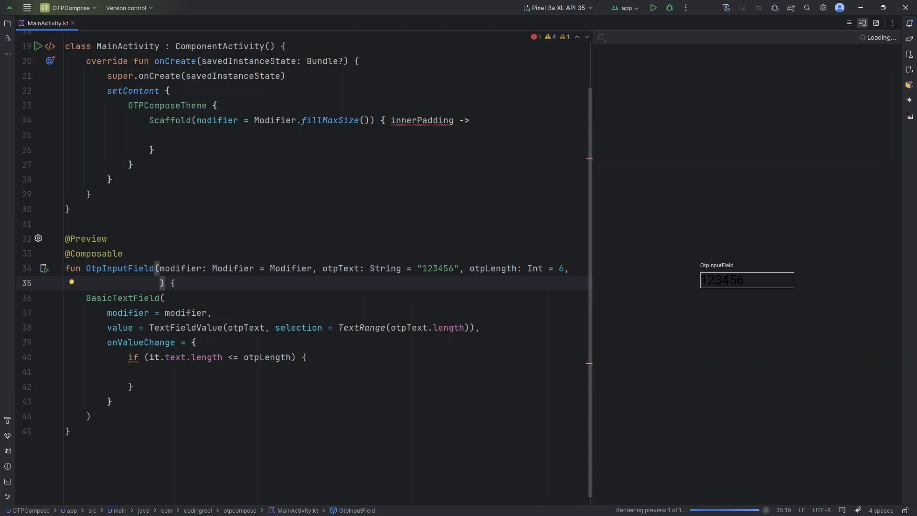
Add onOtpModified: (String, Boolean) -> Unit with an empty default lambda
text(on)
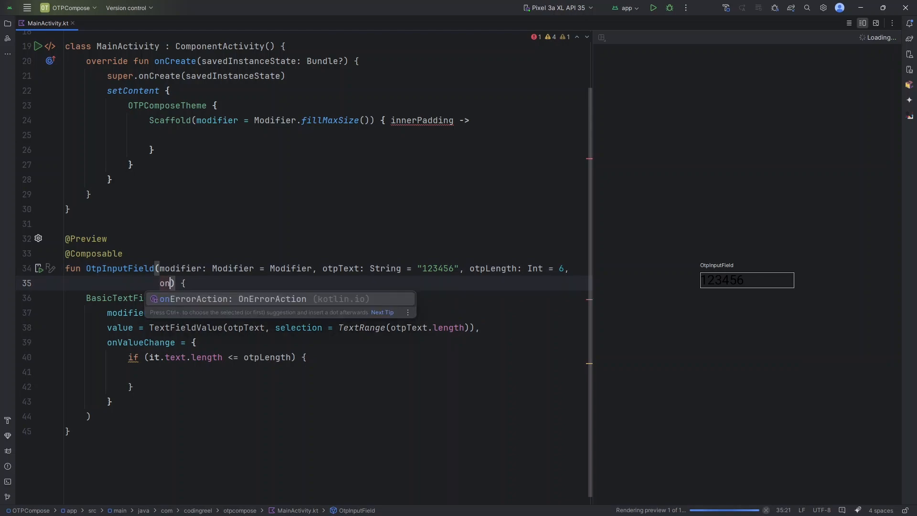
text(Otp)
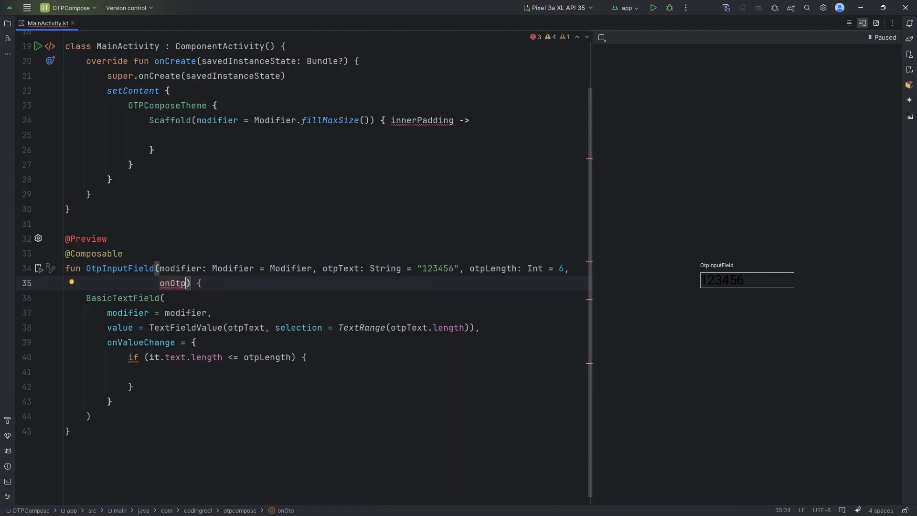
text(Modified)
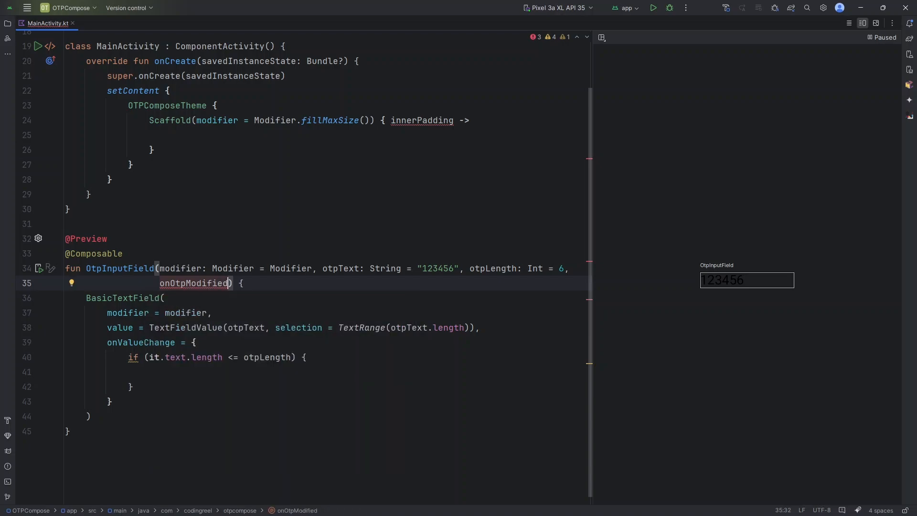
text(: (s))
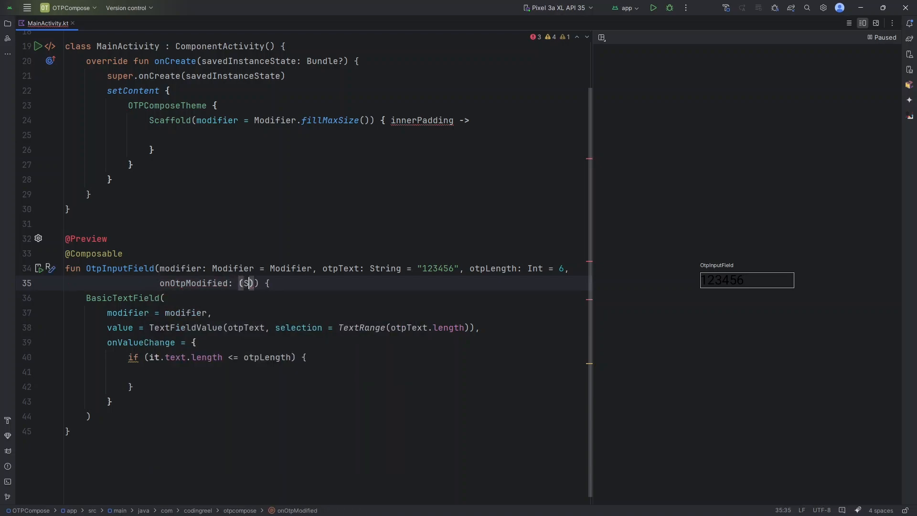
text(String,)
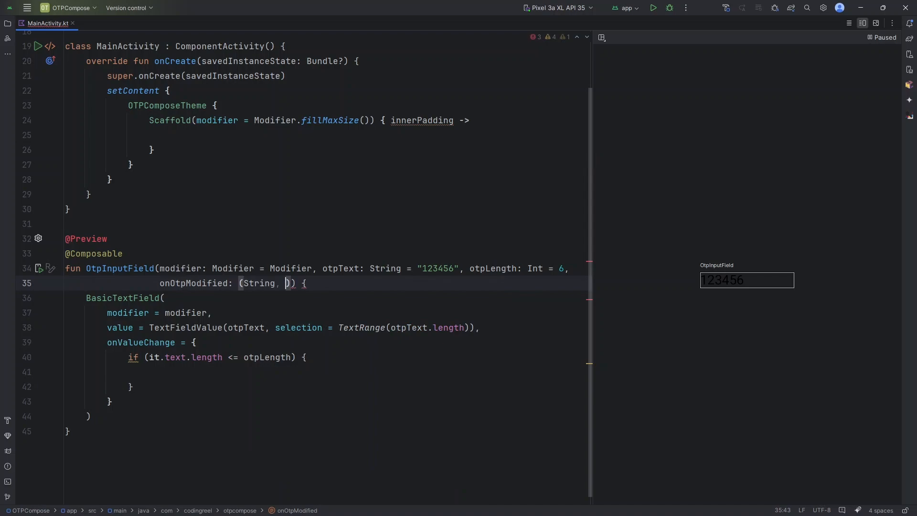
text(Boolean)
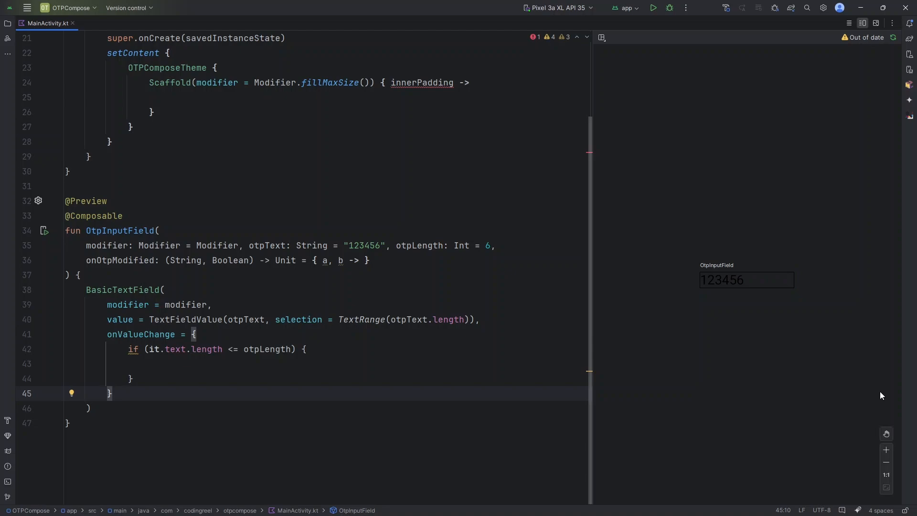
click(746, 280)
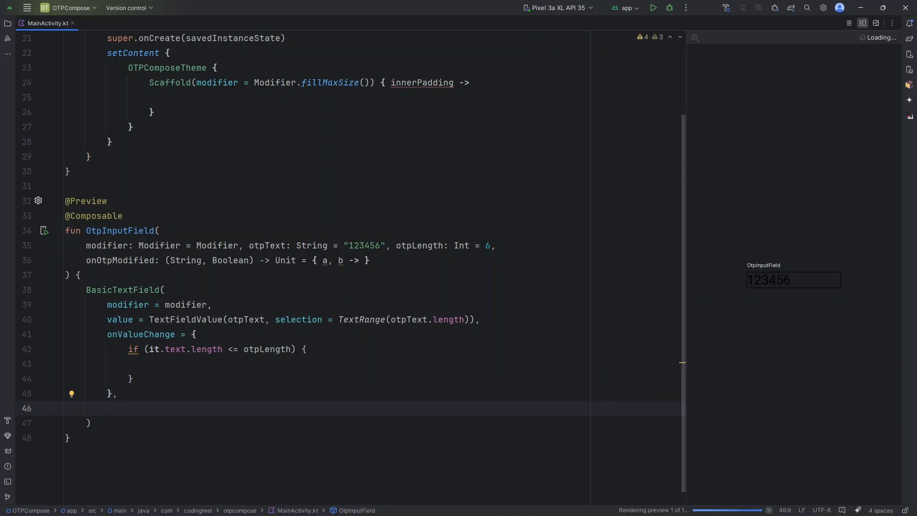
Add a decorationBox to BasicTextField containing a Row layout
text(deco)
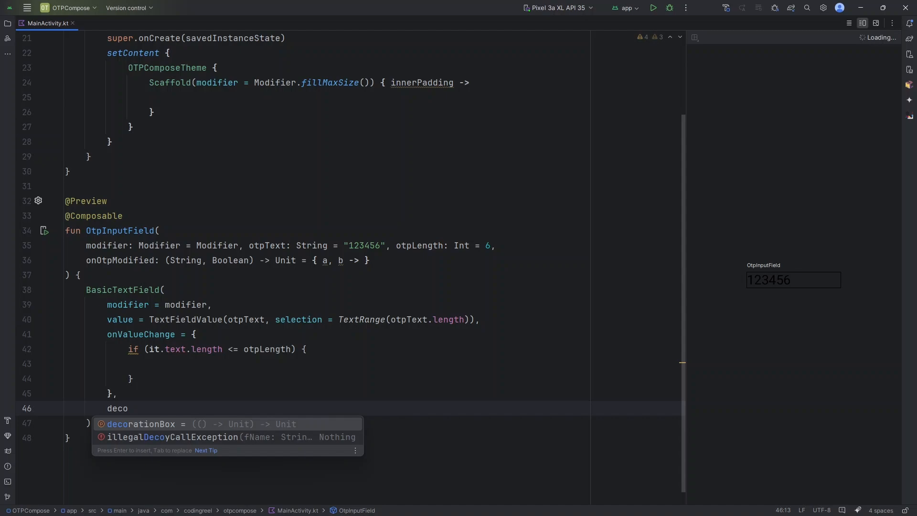
key(enter)
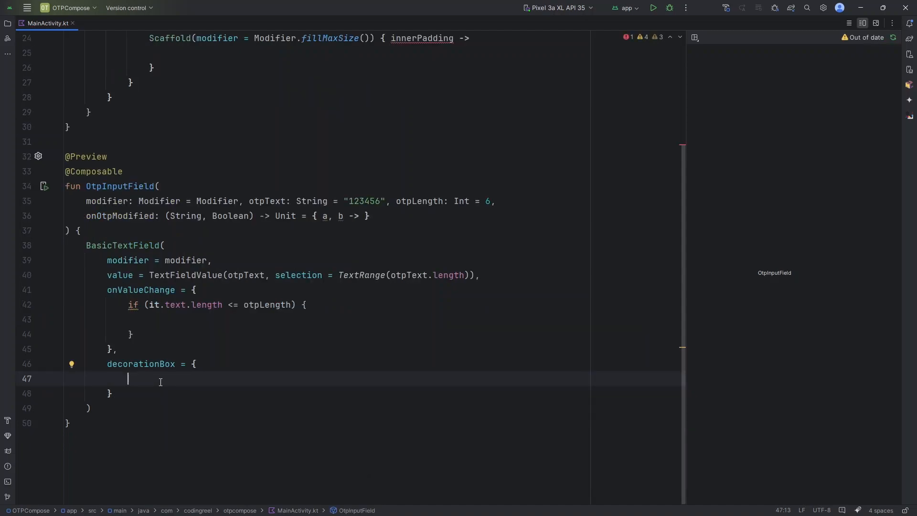
text(Row)
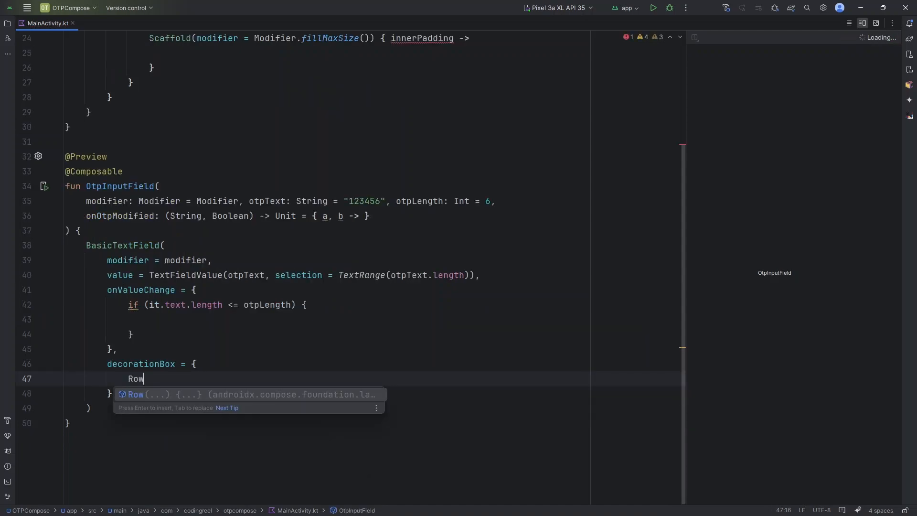
key(Enter)
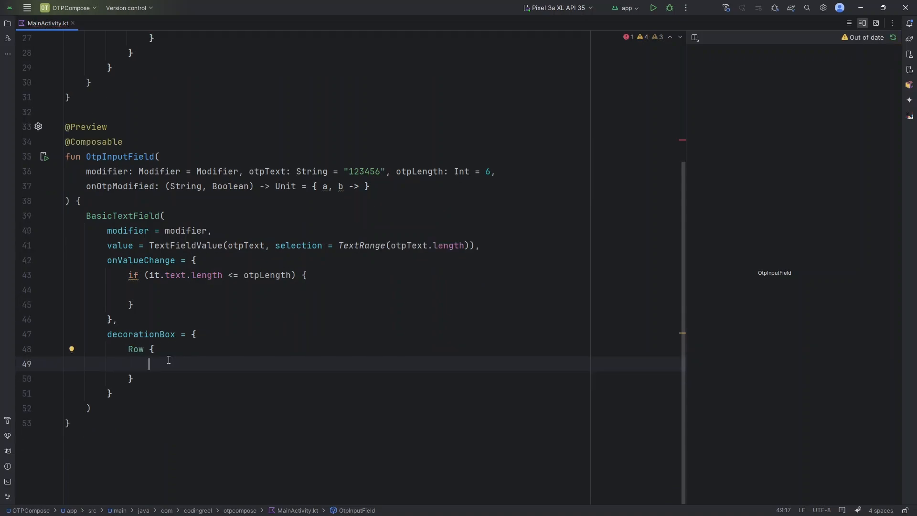
Repeat otpLength times in the Row, calling an unresolved CharacterContainer per digit
text(repeat(o)
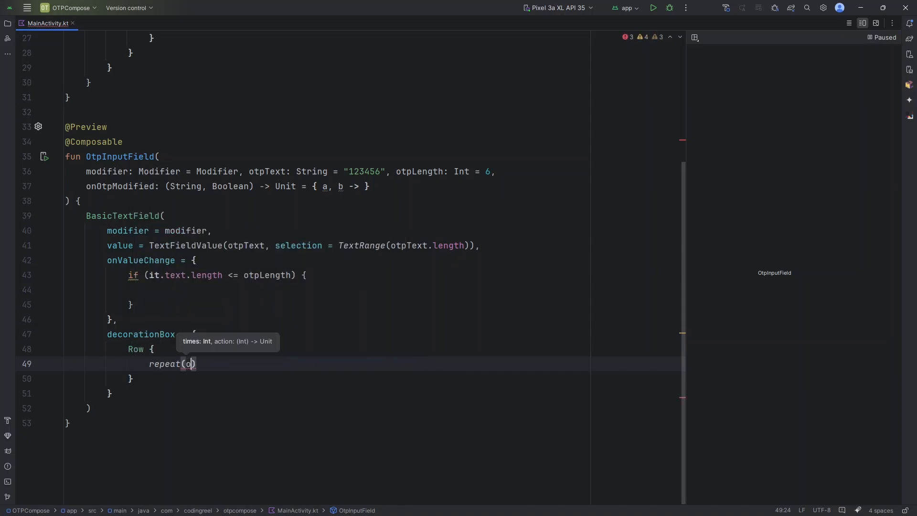
text(tpLength)
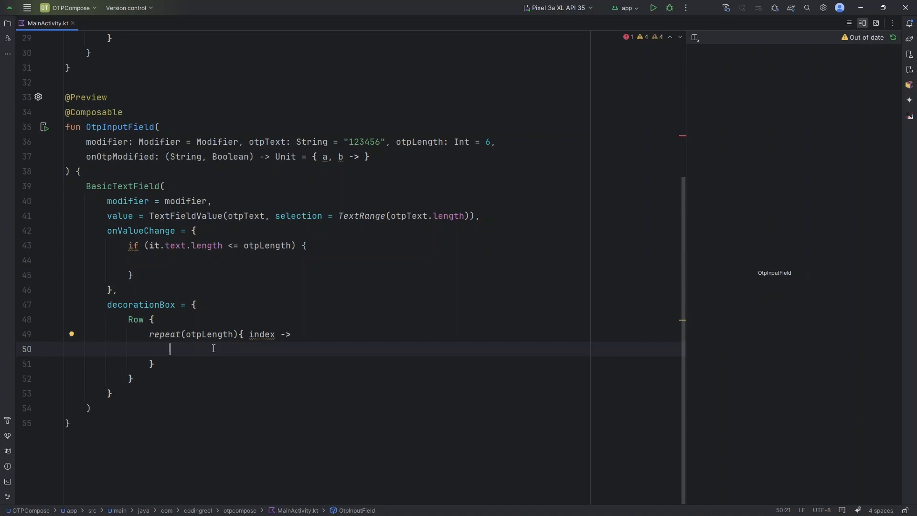
text(CharacterContainer()
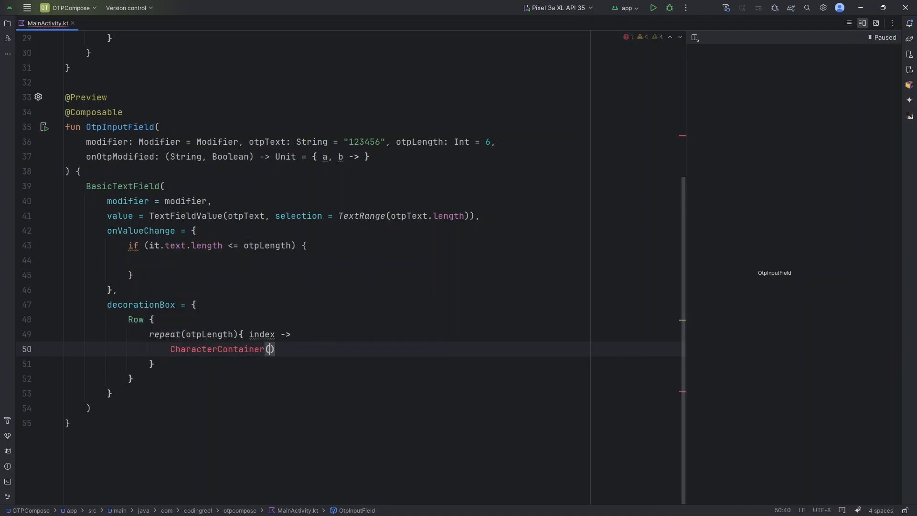
key(Alt+Return)
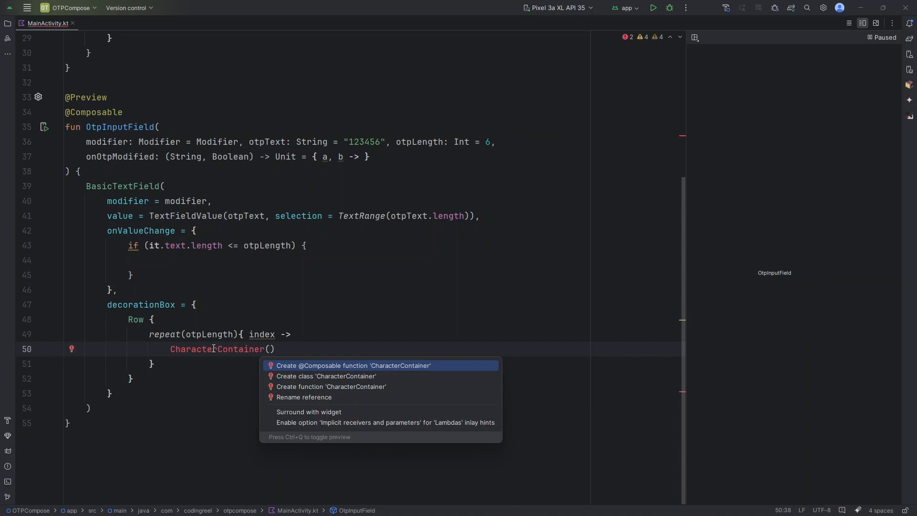
Create the CharacterContainer composable with index and otpText parameters
click(353, 365)
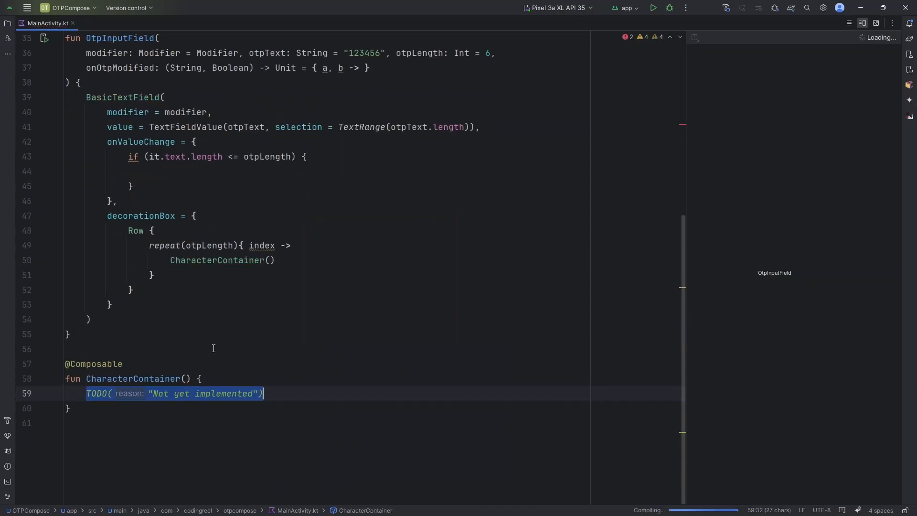
key(Delete)
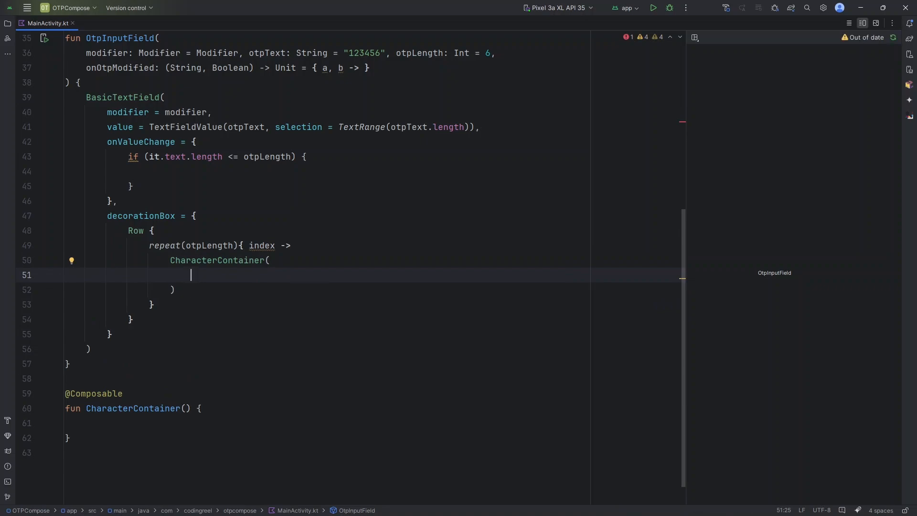
text(index, otpText)
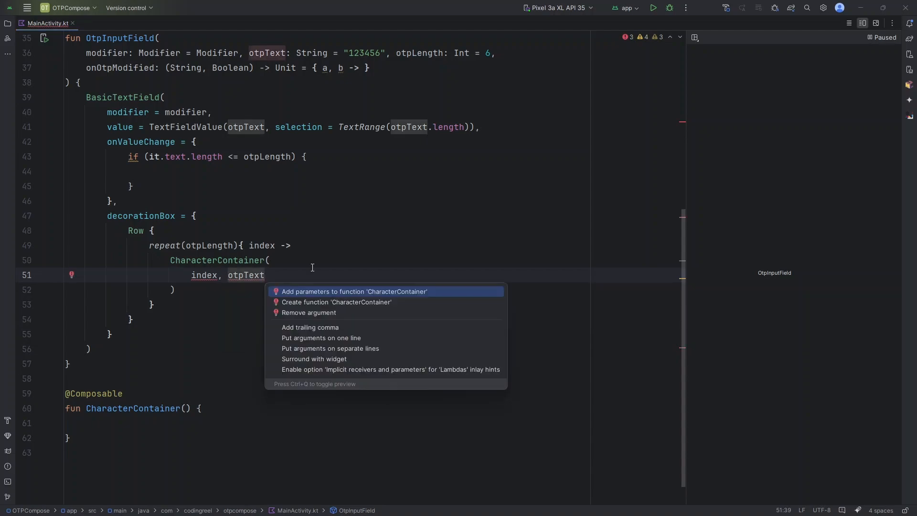
key(Escape)
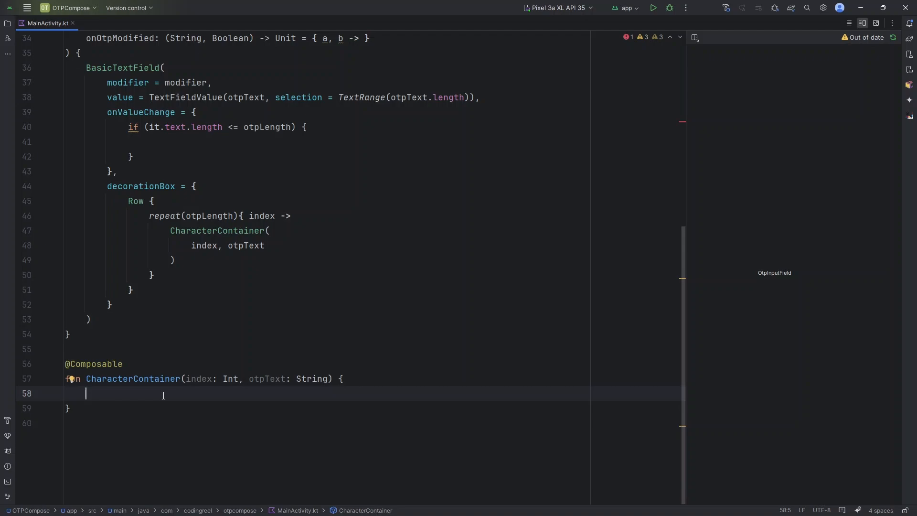
Wrap its content in a Box with a default Modifier and a content alignment
text(Box()
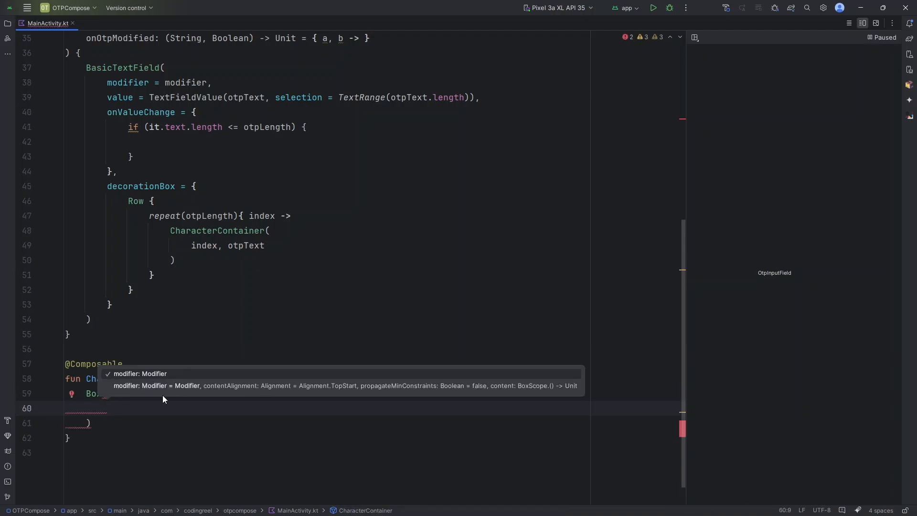
text(modifier =)
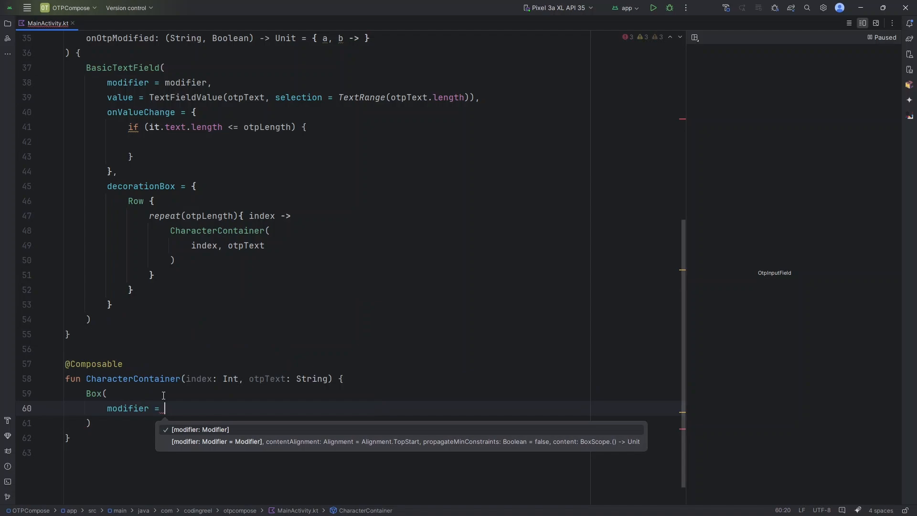
text(Modifier)
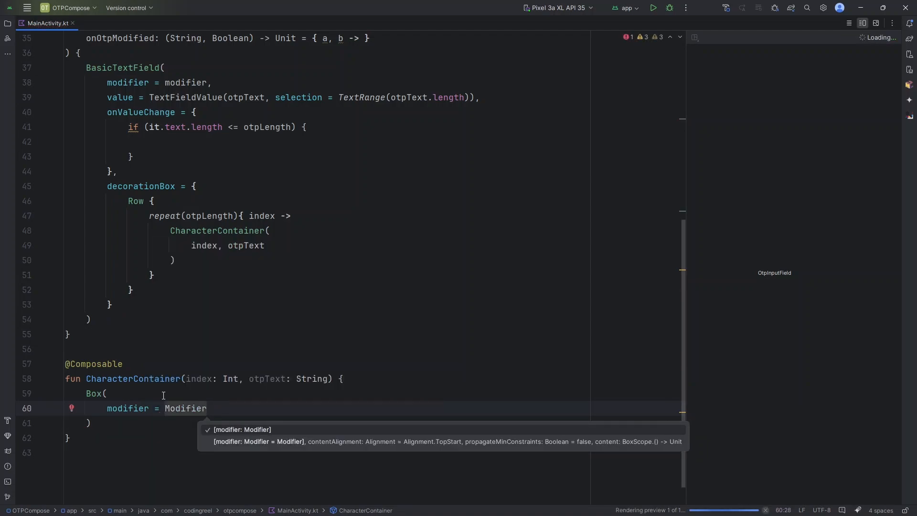
text(contentAlignment = Ali)
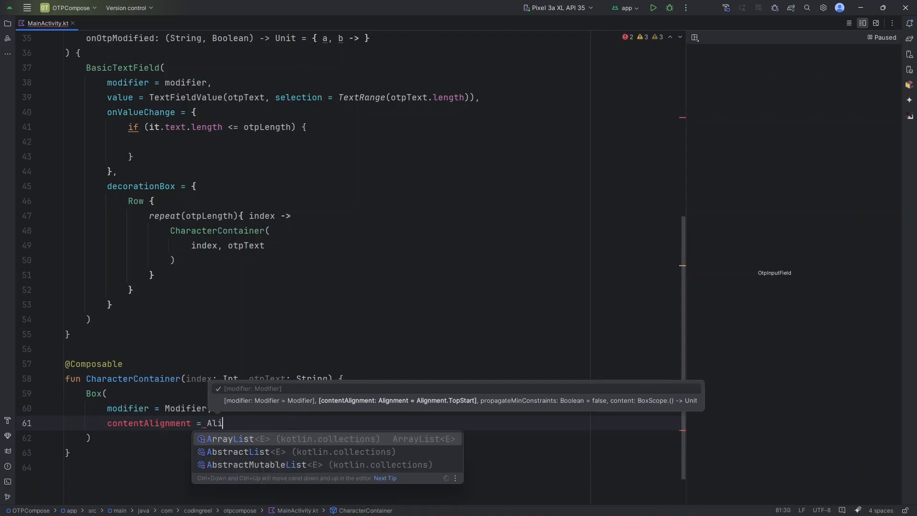
text(gnment.Center)
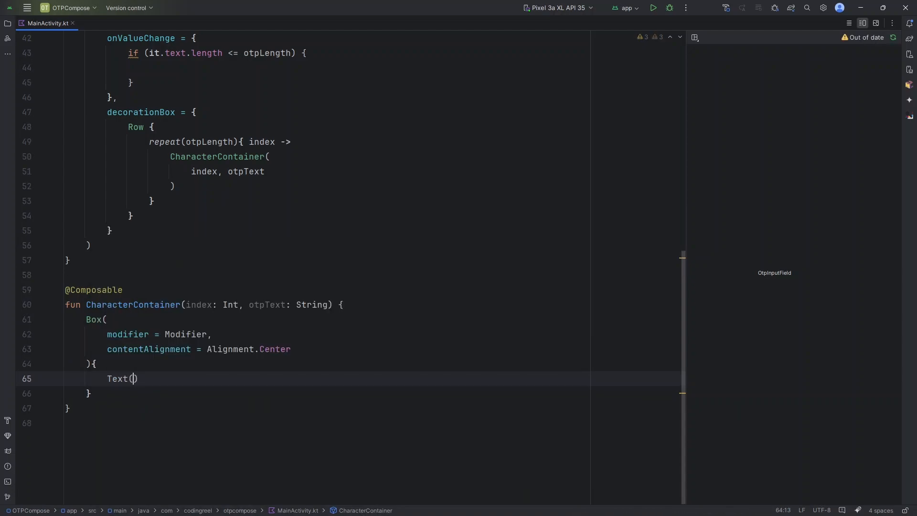
Add a 55 dp wide black "*" Text in displayMedium style with centered text alignment
text(modifier = Modifier.width(55.dp),)
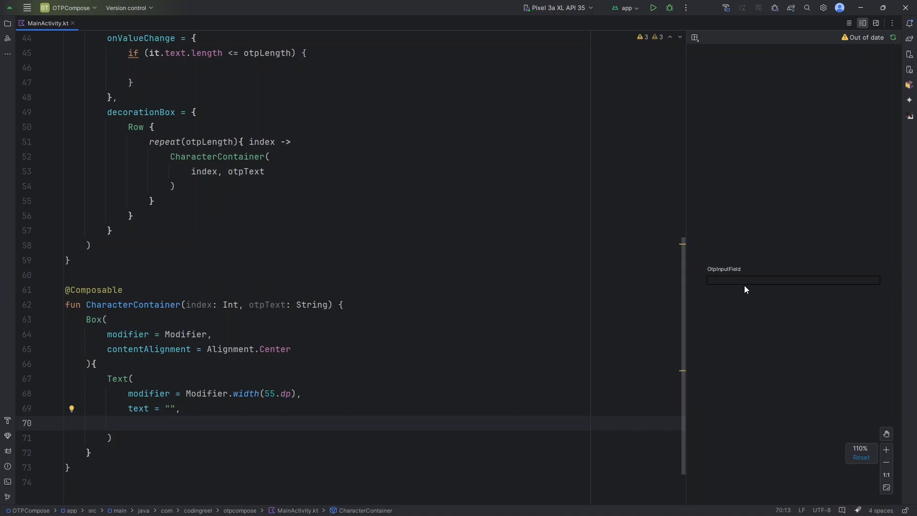
mouse_move(577, 337)
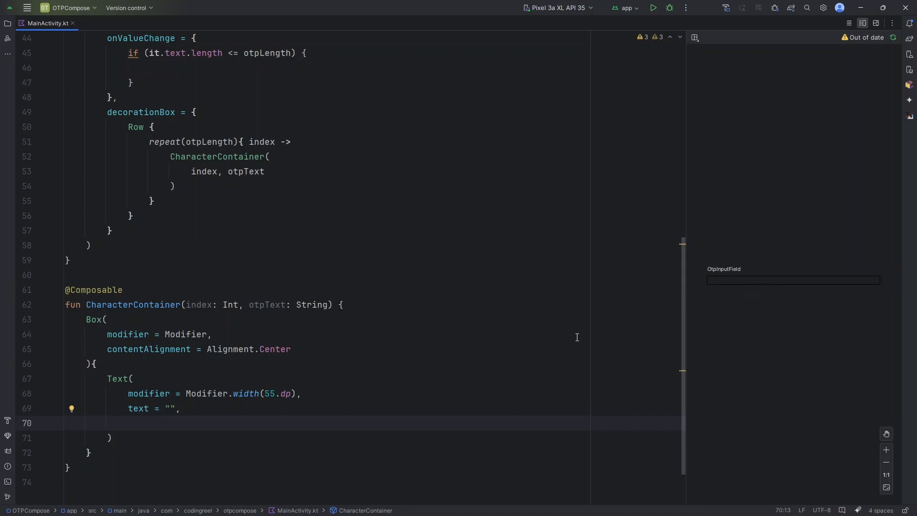
text(style =)
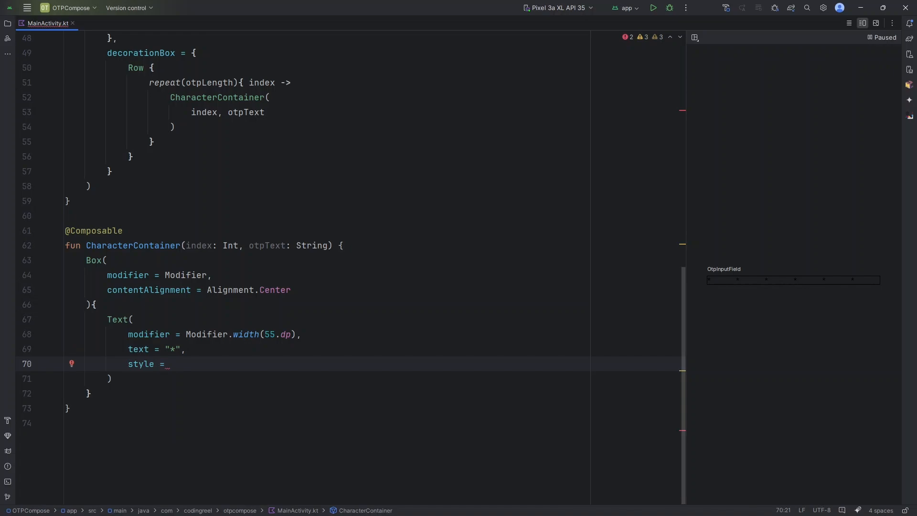
text(color = Color)
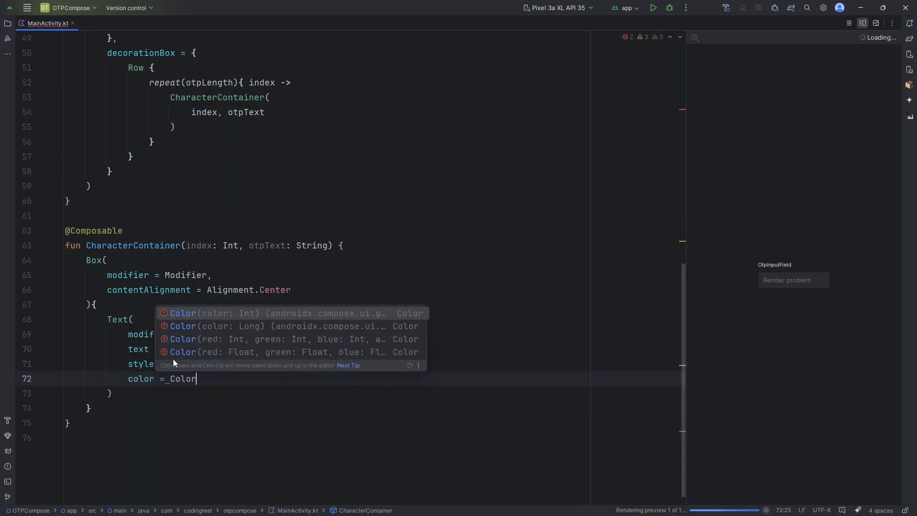
text(.Black,)
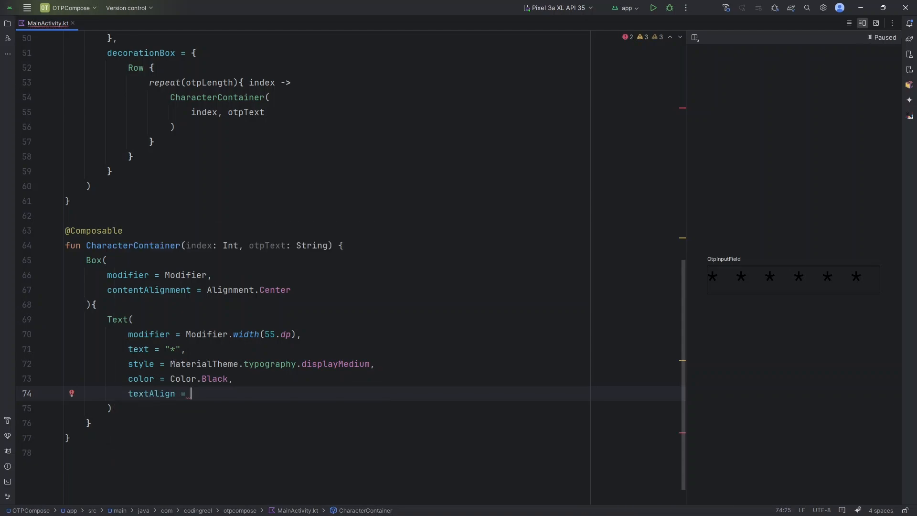
text(TextAlign.Center)
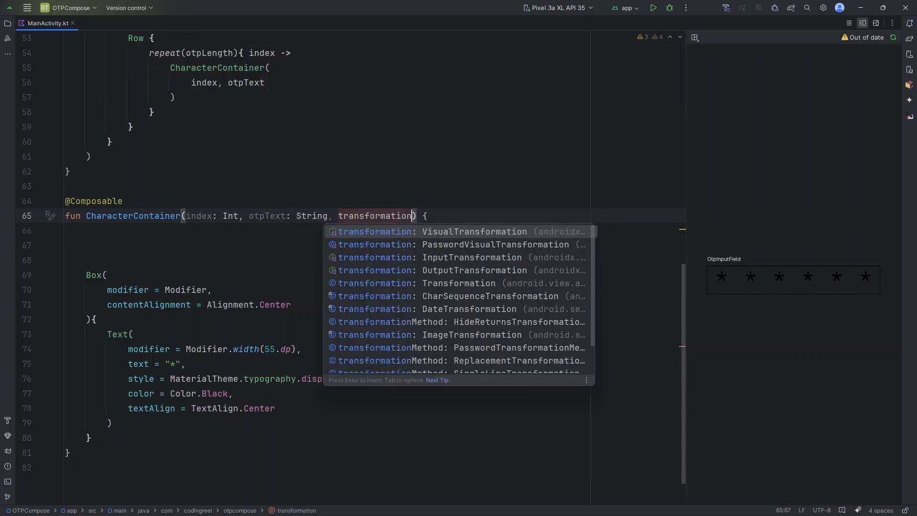
Add a transformationChar: String parameter defaulting to "*"
text(Char: String =)
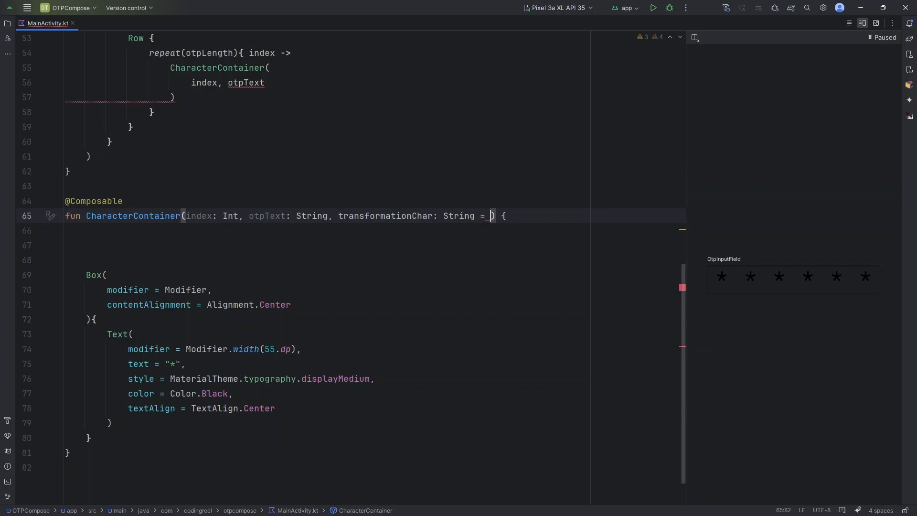
text("*")
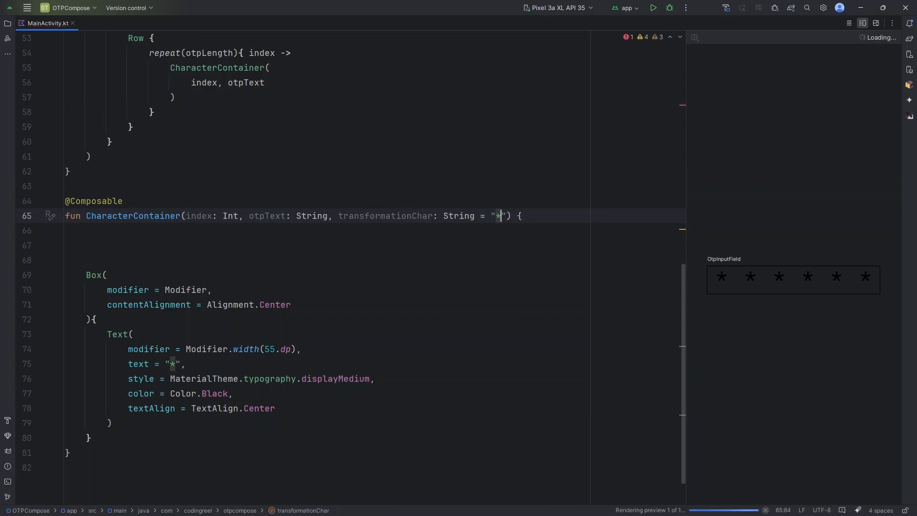
Compute character as transformationChar when index < otpText.length, else empty, and show it in the Text
text(val character = when {)
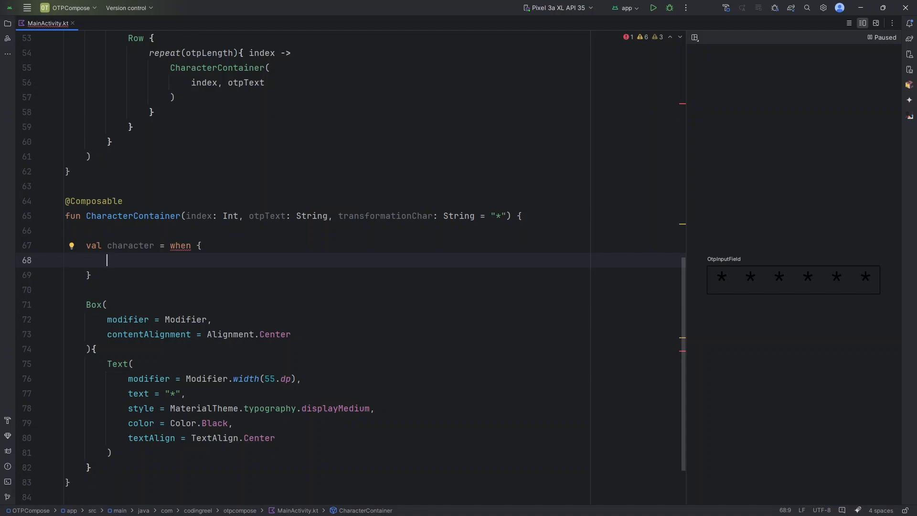
text(index < te)
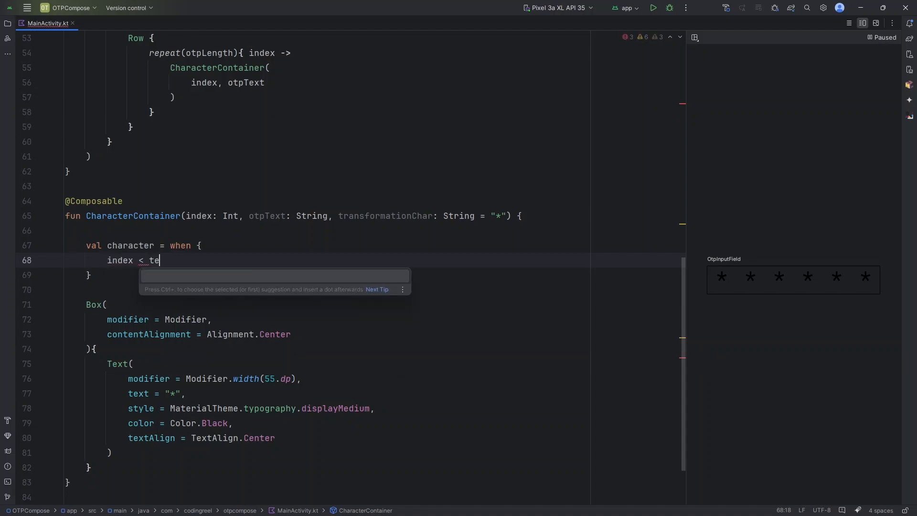
text(otpText)
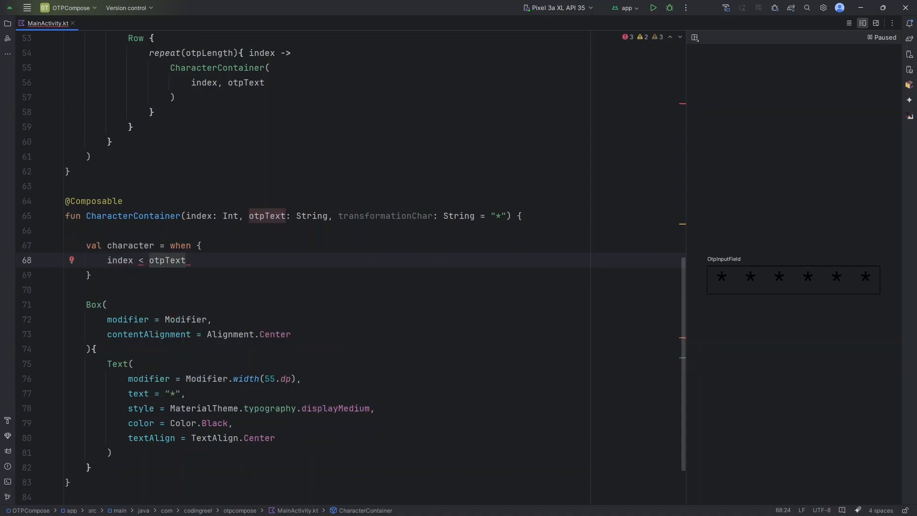
text(.length -> {)
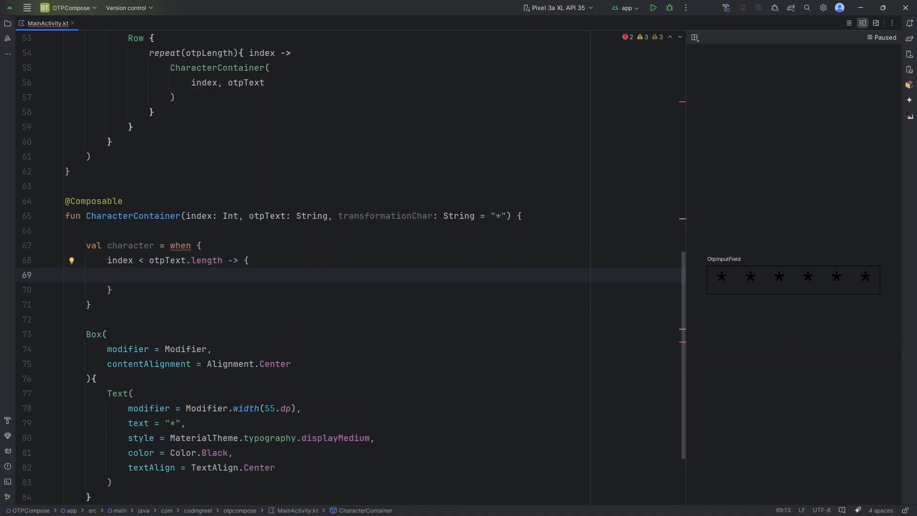
text(t)
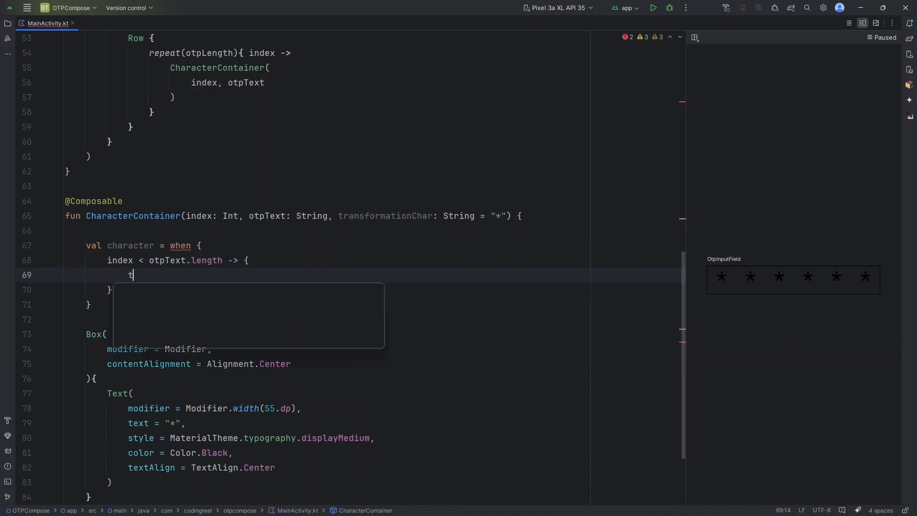
text(ransformationChar)
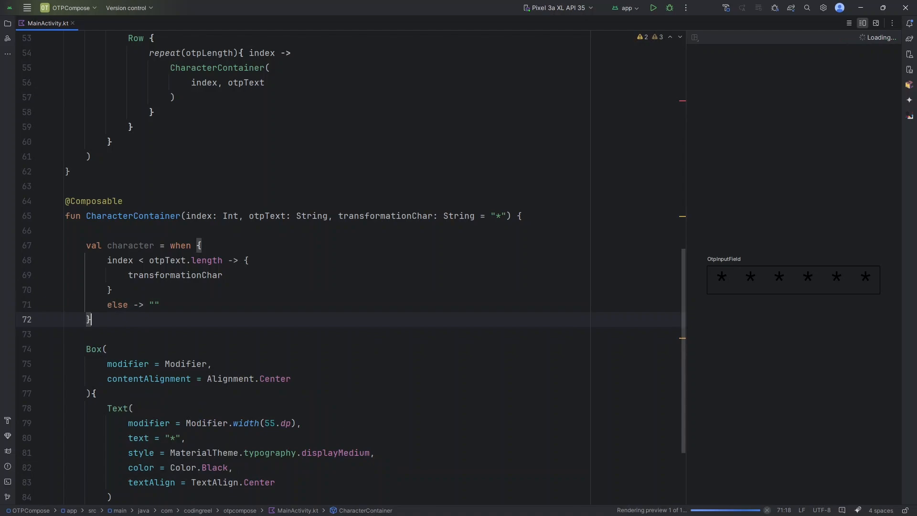
double_click(131, 127)
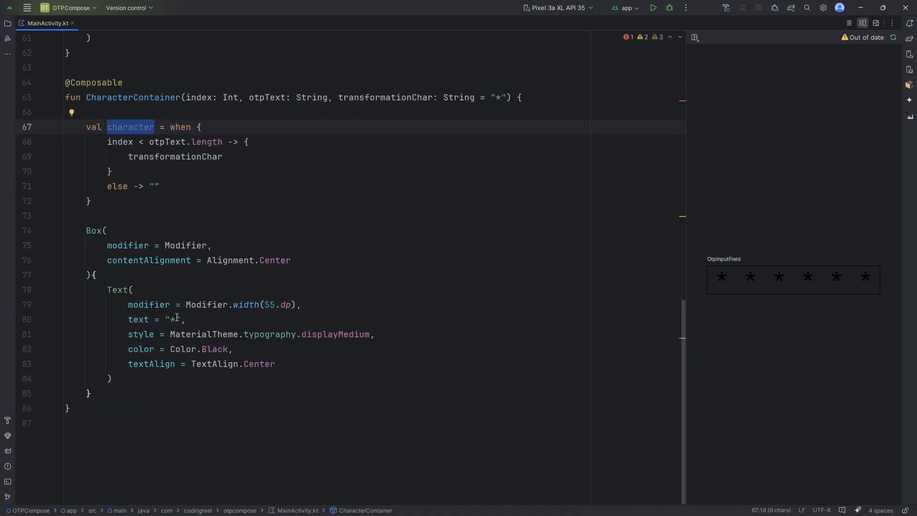
text(character)
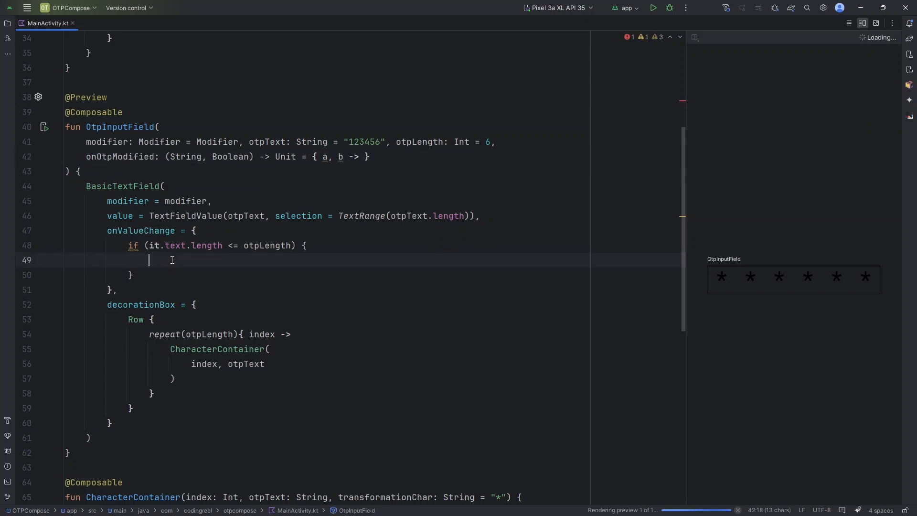
Call onOtpModified(it.text, it.text.length == otpLength) inside the onValueChange check
text(onOtpModified)
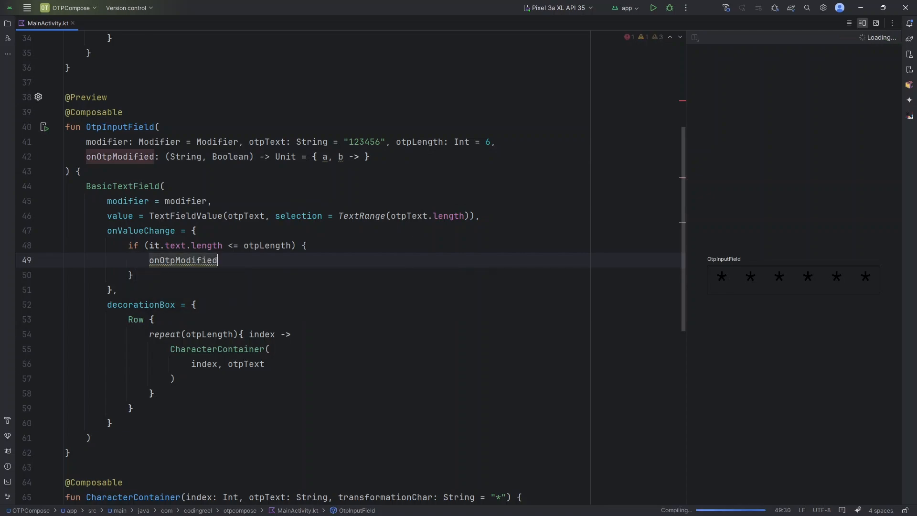
text((it.tex)
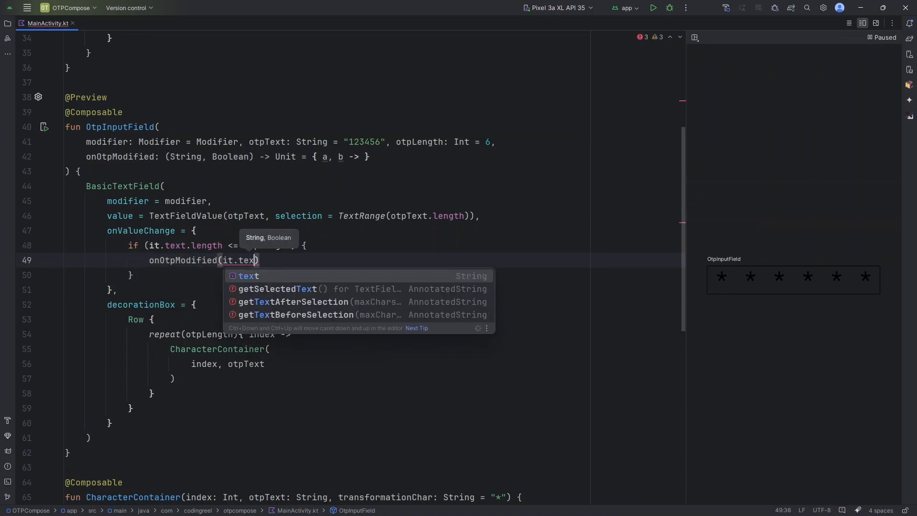
text(, it.text.length == ot)
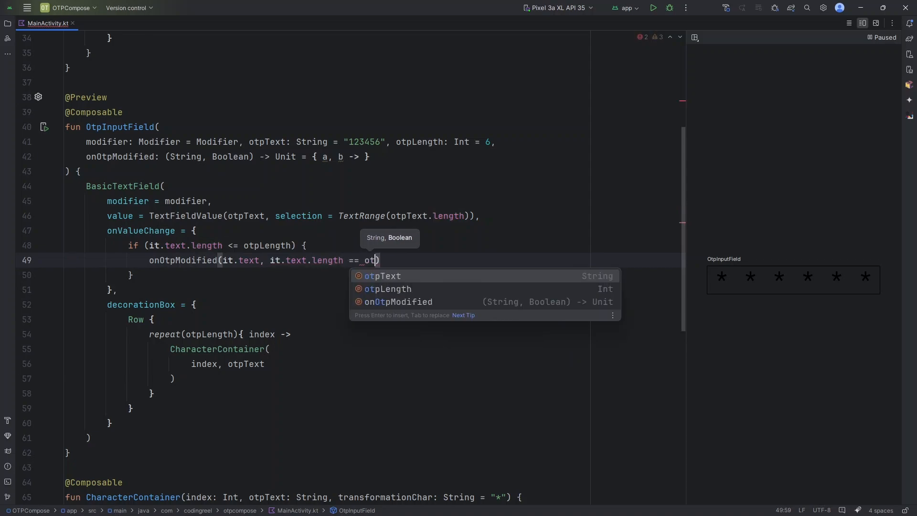
text(p)
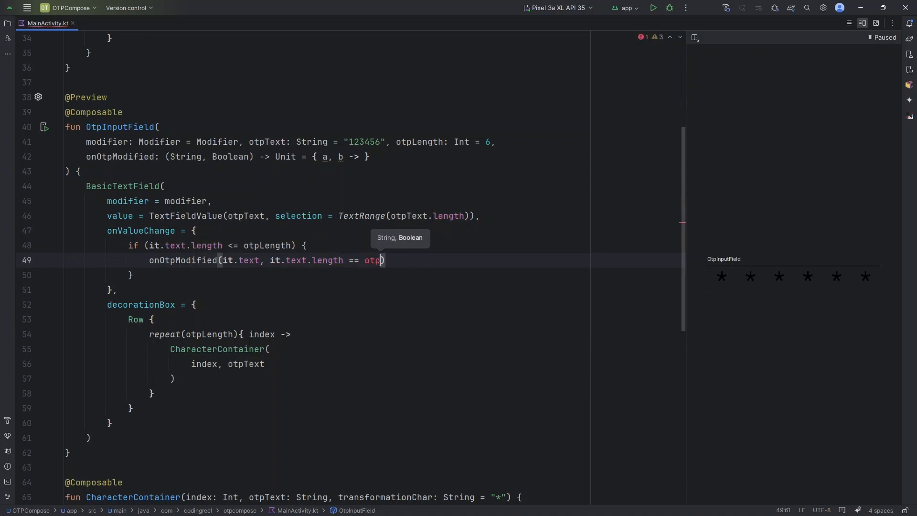
text(Length))
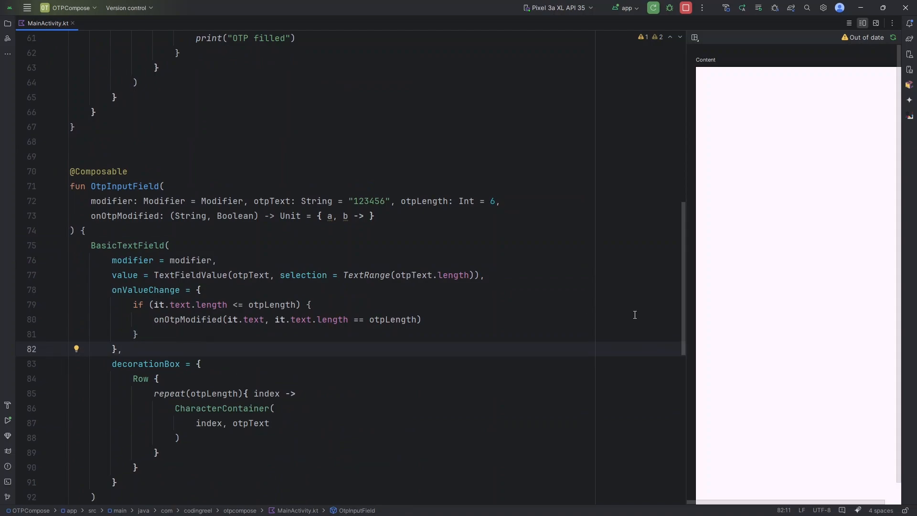
mouse_move(208, 295)
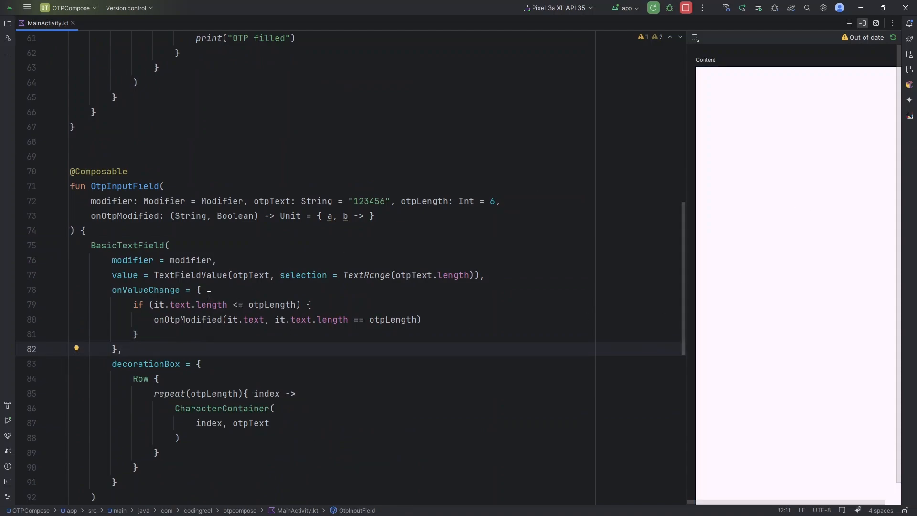
Make the OTP Row fill the full width and begin its horizontal arrangement
scroll(down, 3)
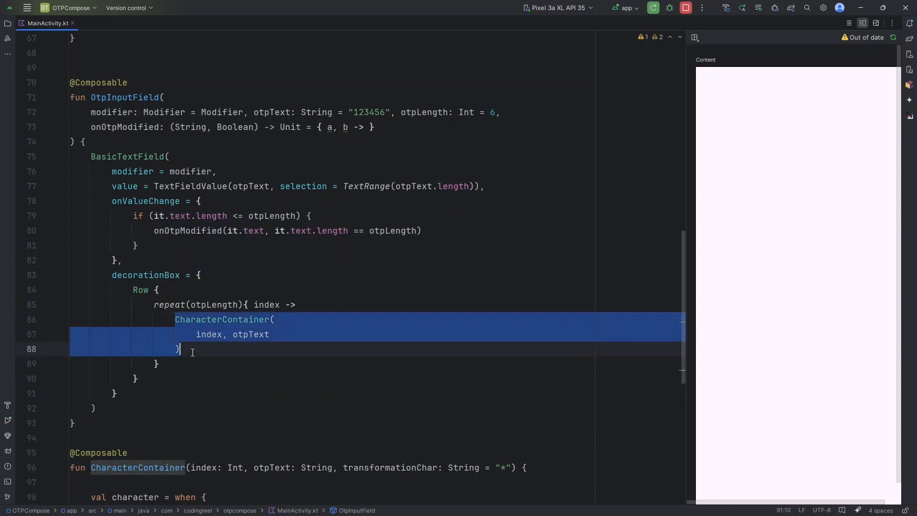
click(192, 350)
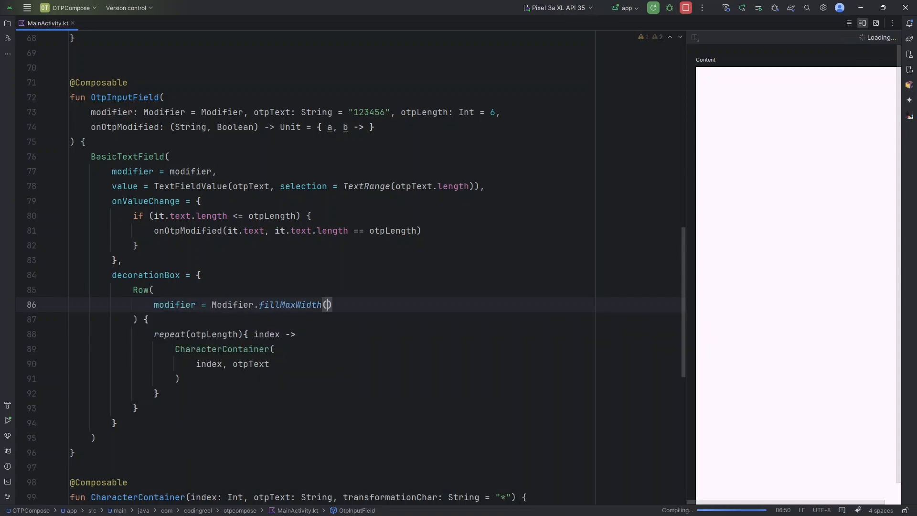
text(hori)
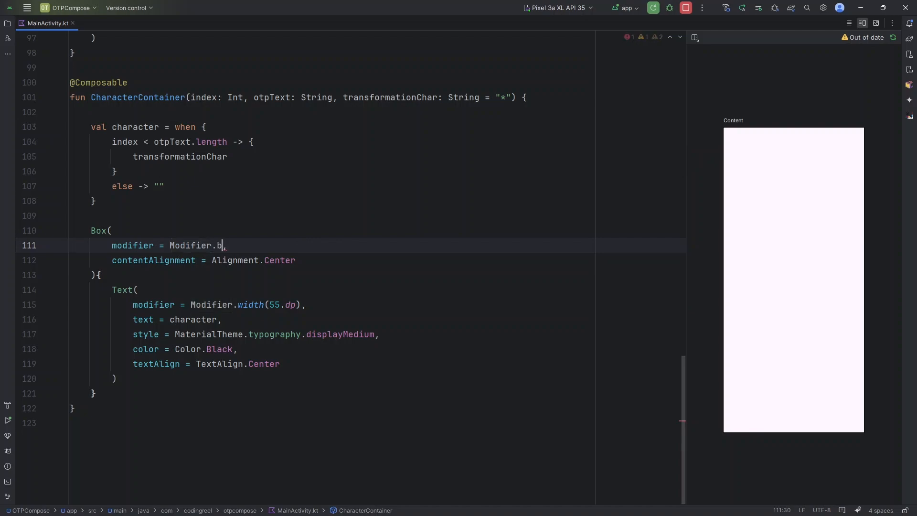
text(order)
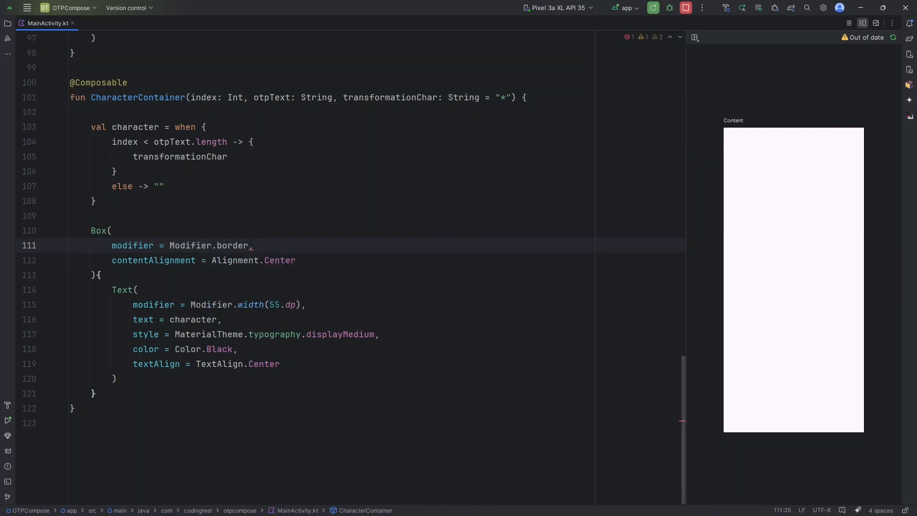
Give each digit Box a 1.dp red border with RoundedCornerShape(10.dp)
text((1.dp)
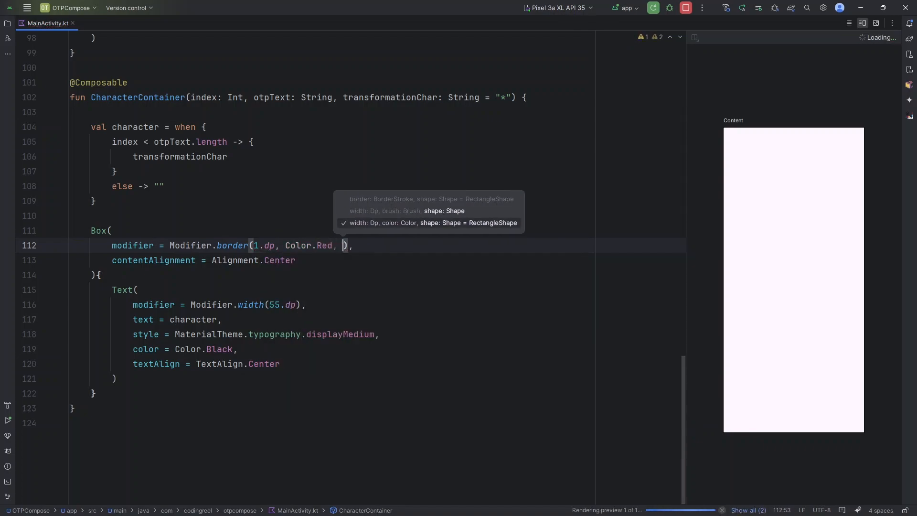
text(RoundedCornerShape(10)
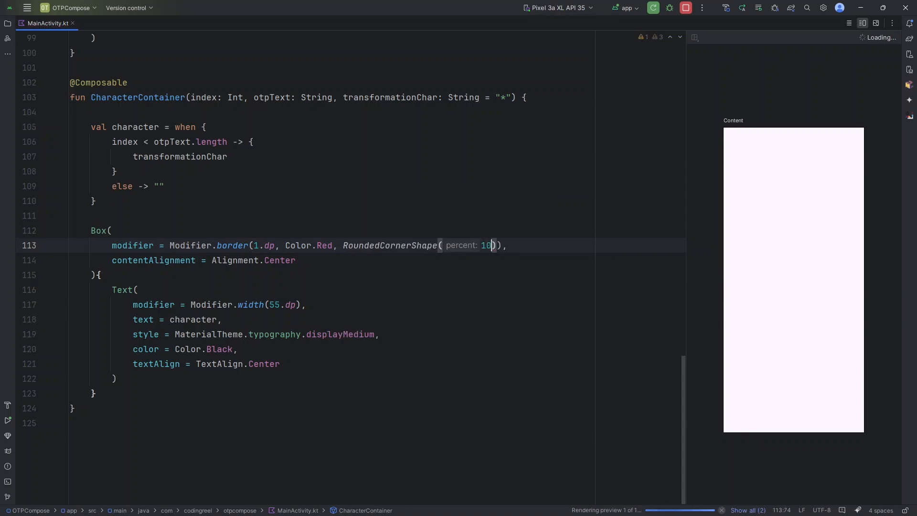
text(.dp)
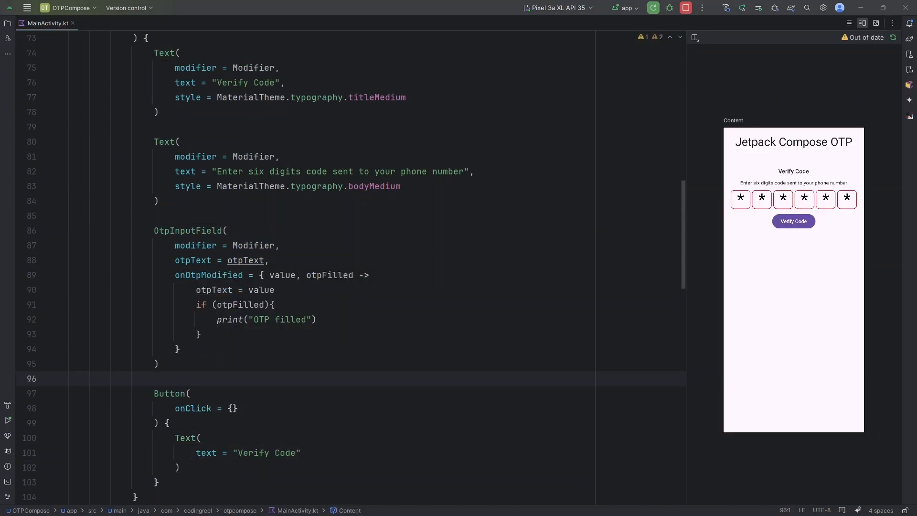
Refresh the Compose preview to show six red rounded boxes spread across the row
click(293, 215)
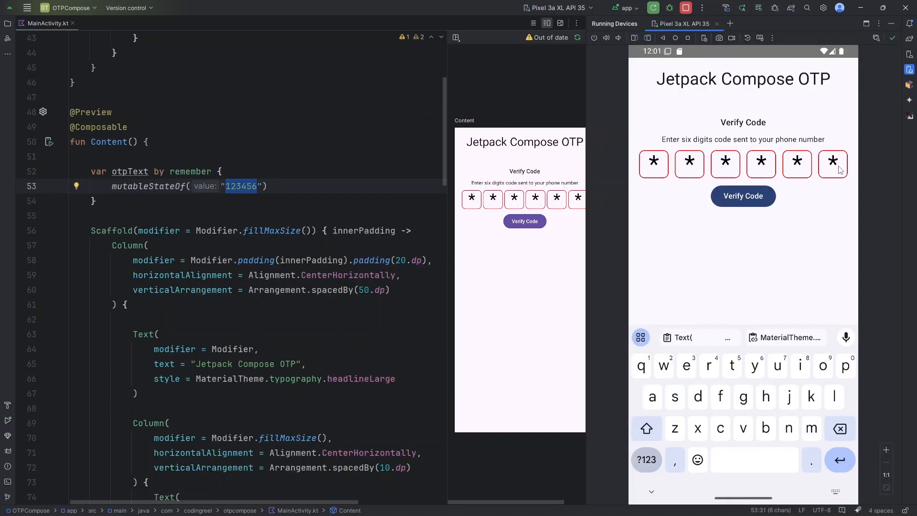
mouse_move(372, 241)
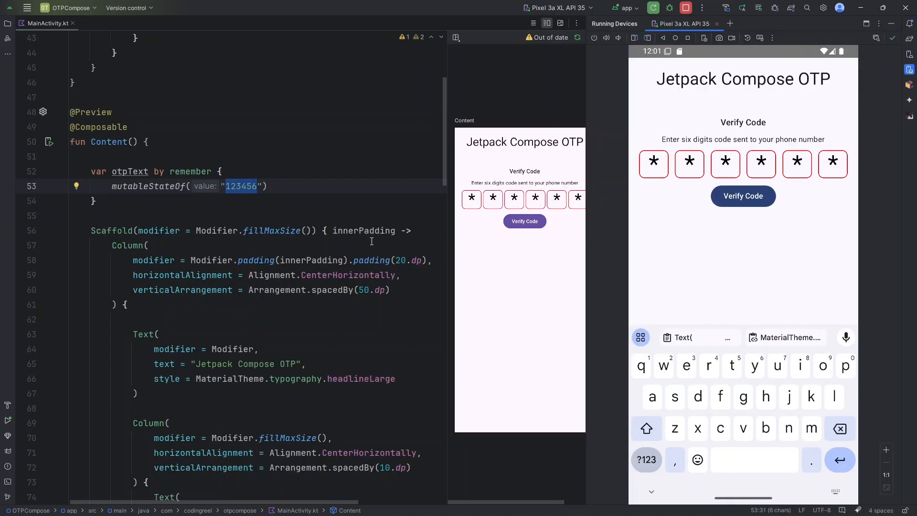
Request a NumberPassword keypad with Done action for the field and test deleting a digit in the emulator
click(248, 187)
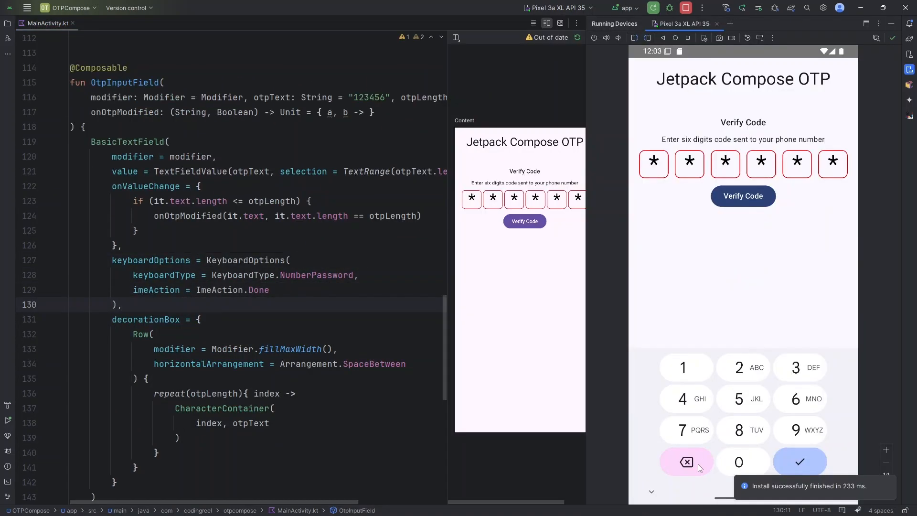
click(686, 463)
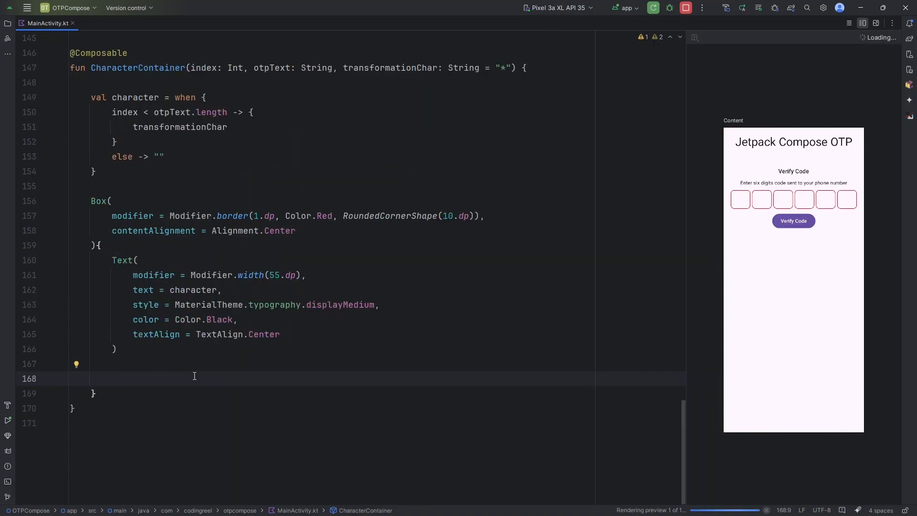
Add a centred cursor Box 2.dp wide, 25.dp high with a red background inside each digit box
text(Box()
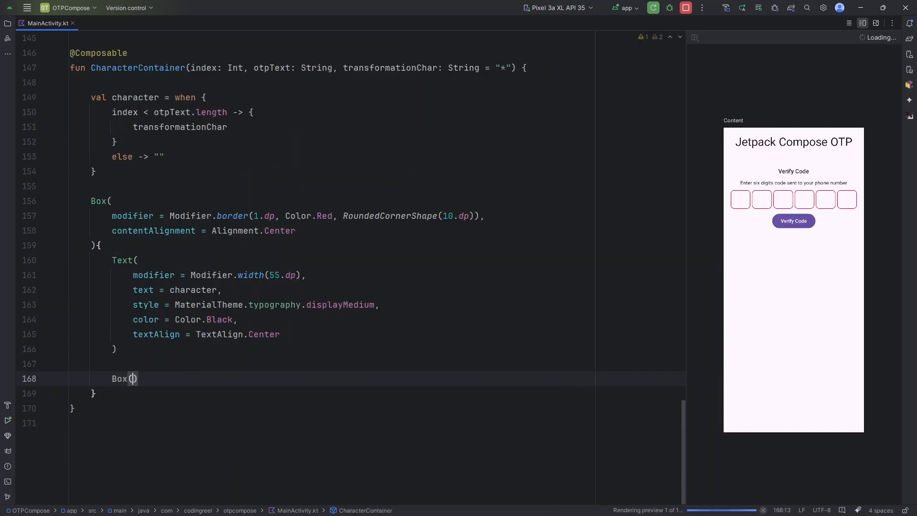
text(m)
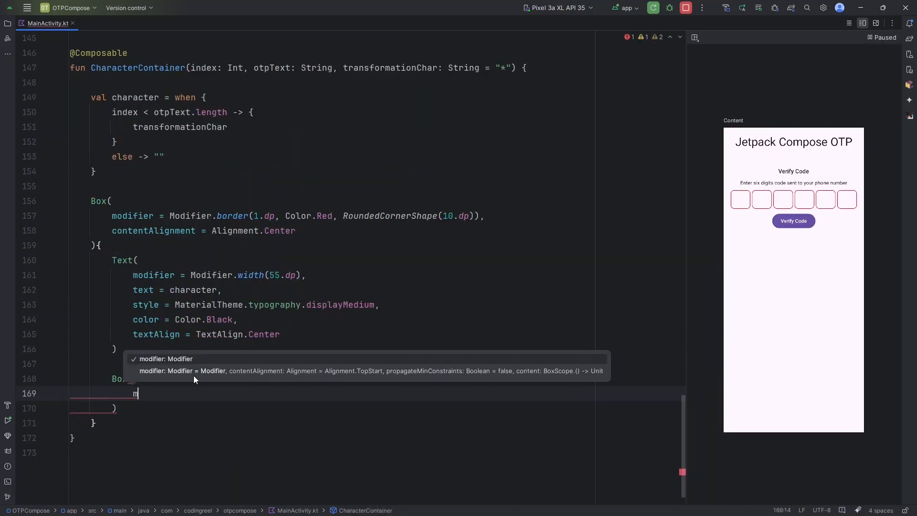
text(odif)
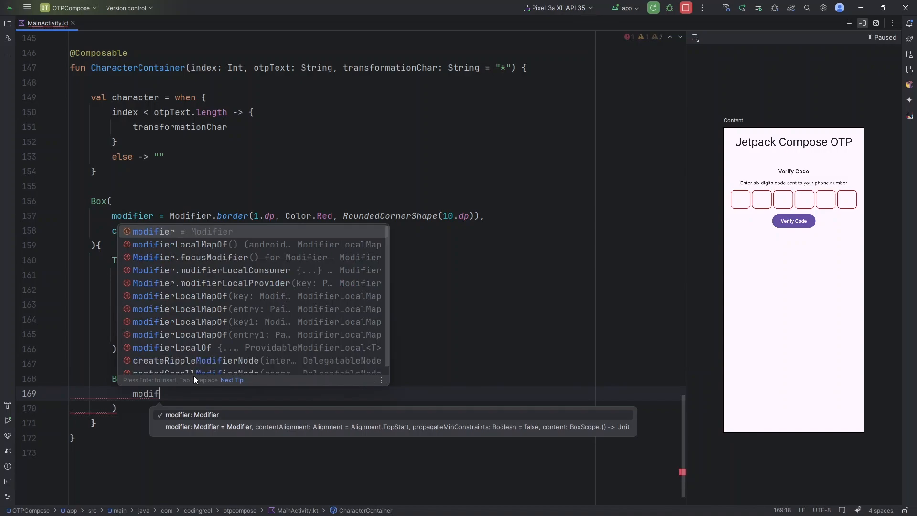
text(Modifier.align(A)
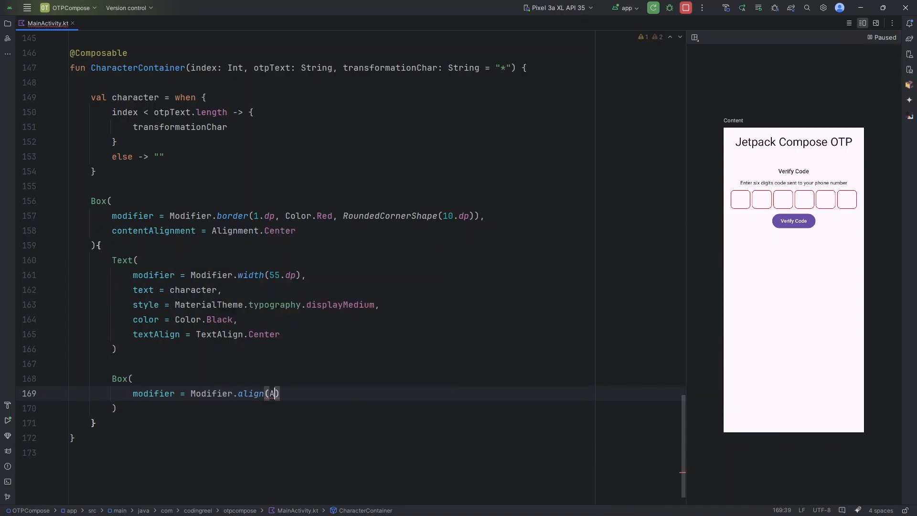
text(lignment.Center)
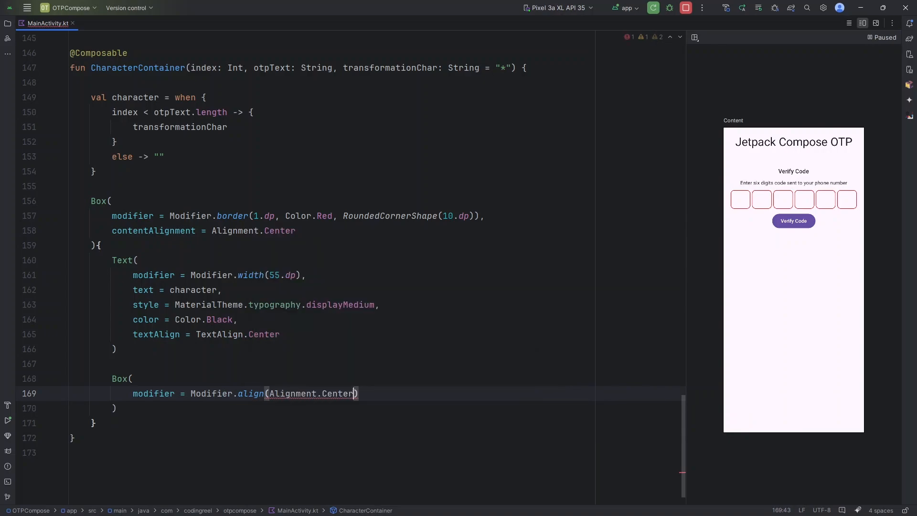
text(.)
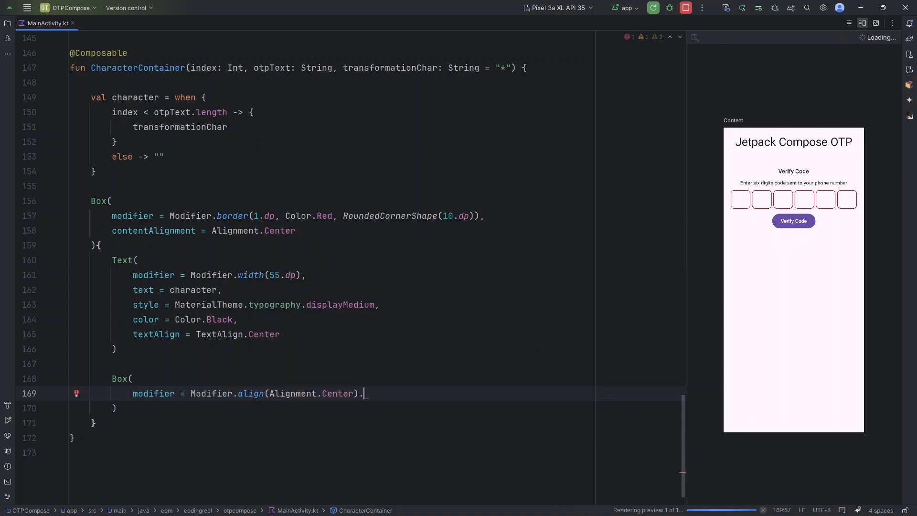
text(width())
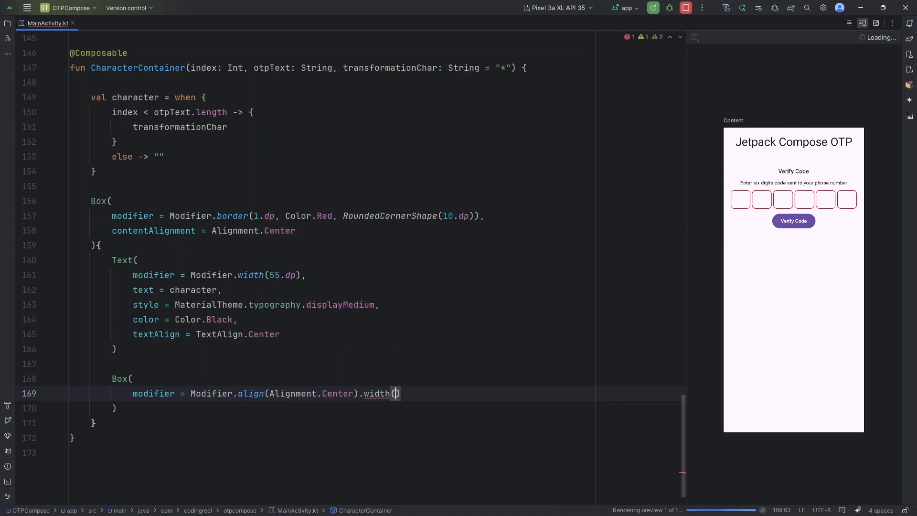
text(2.dp)
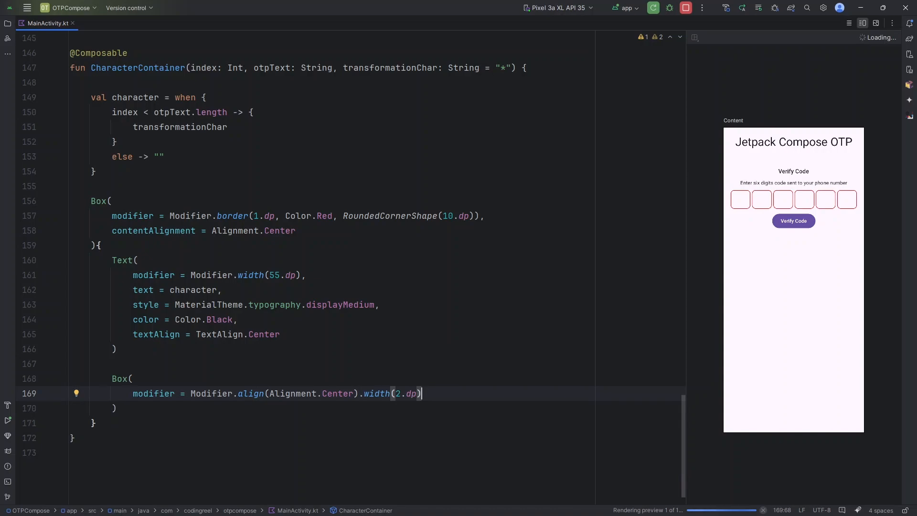
text(.height())
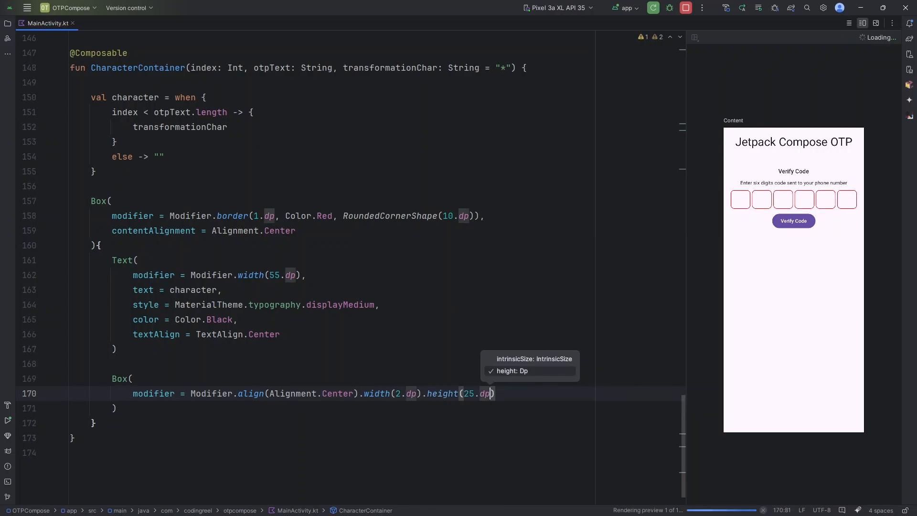
text(.background())
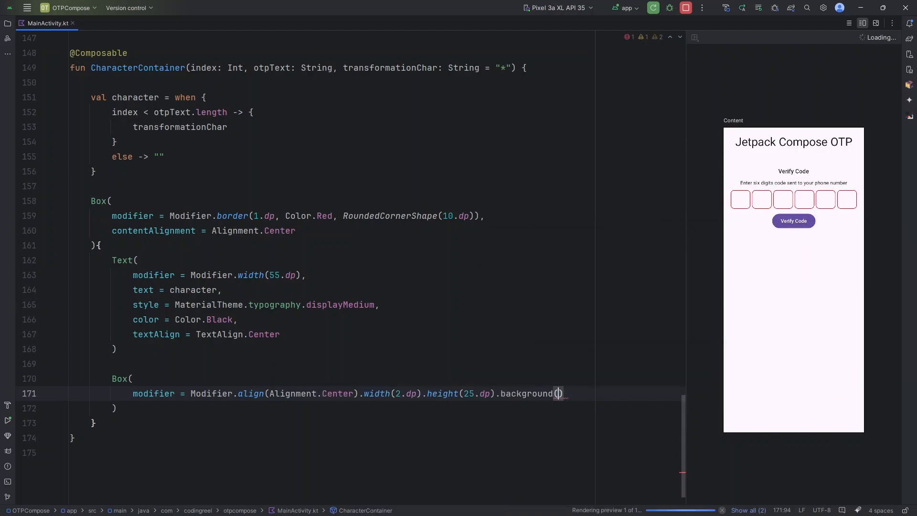
text(Color.Red)
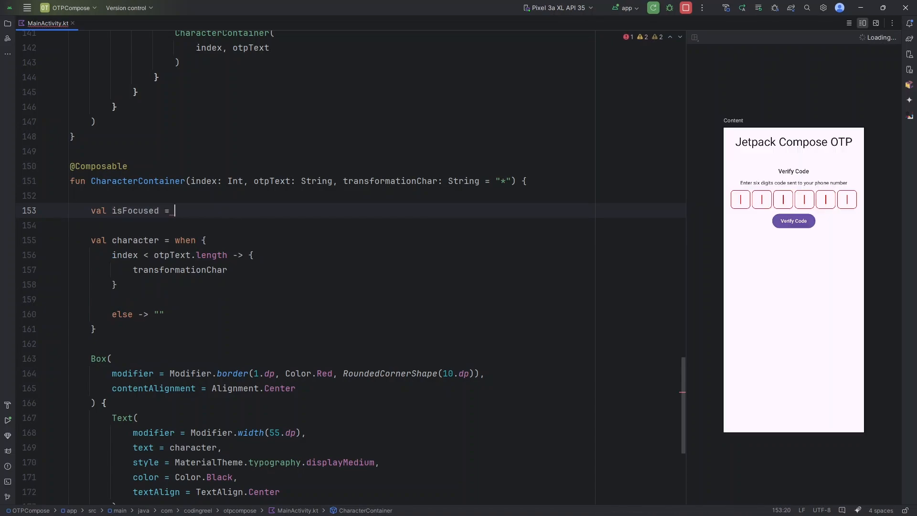
Derive isFocused from otpText.length and declare a remembered cursorVisible state
text(text.)
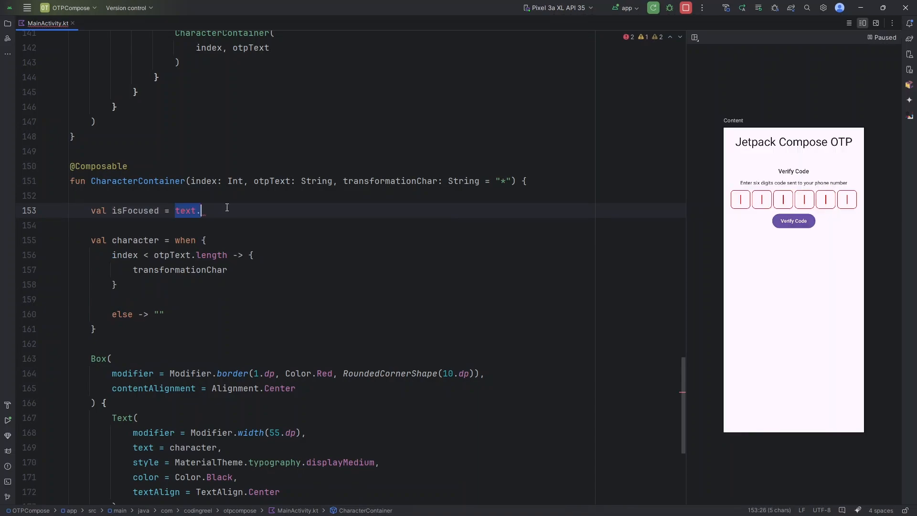
text(otpText.length == index)
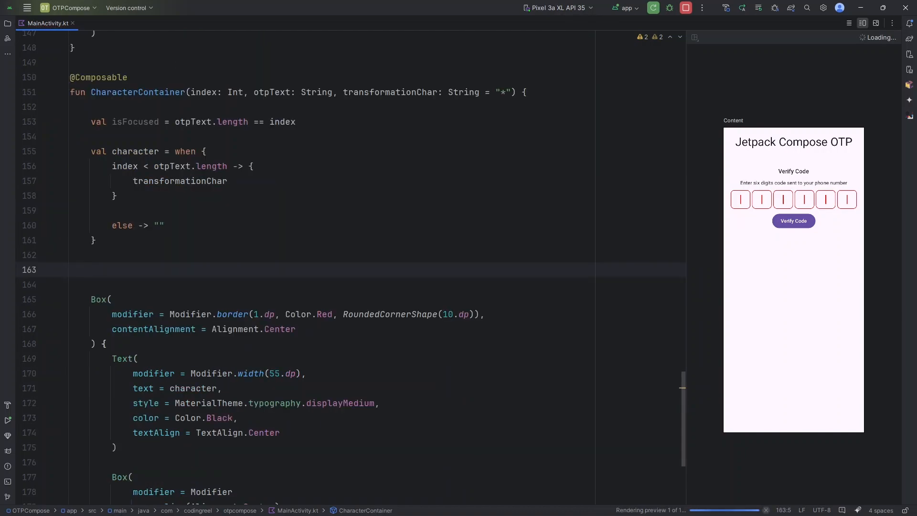
text(val)
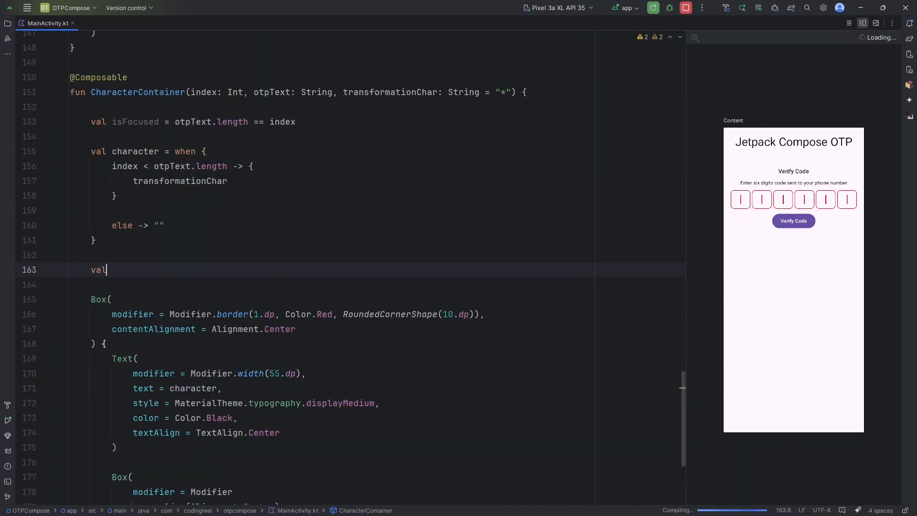
text(curs)
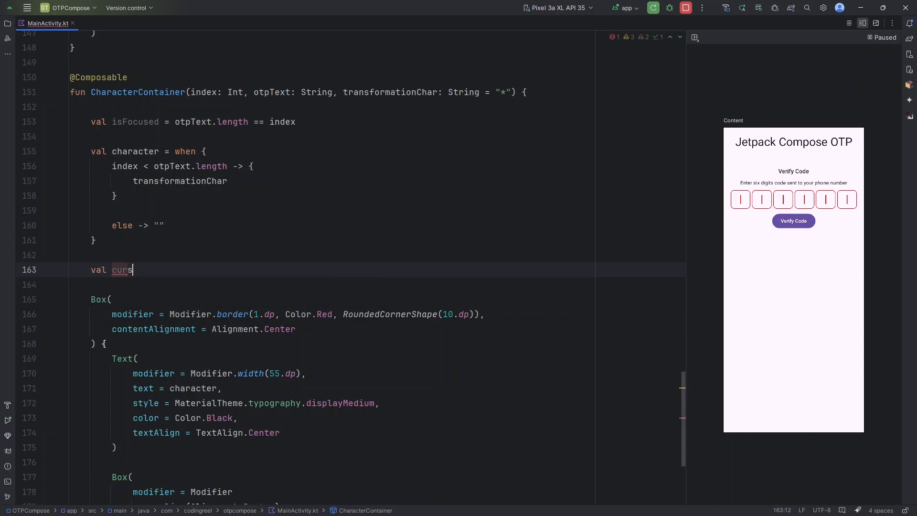
text(orVisible)
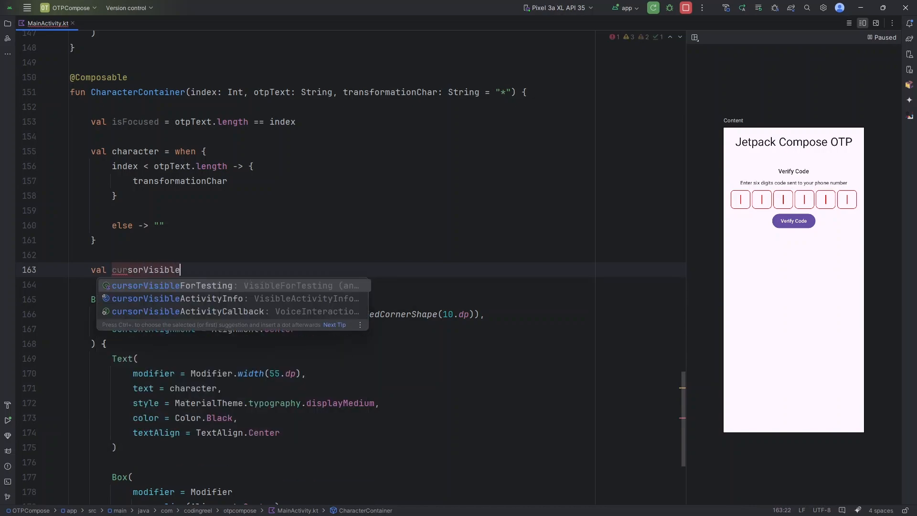
text(= remember {)
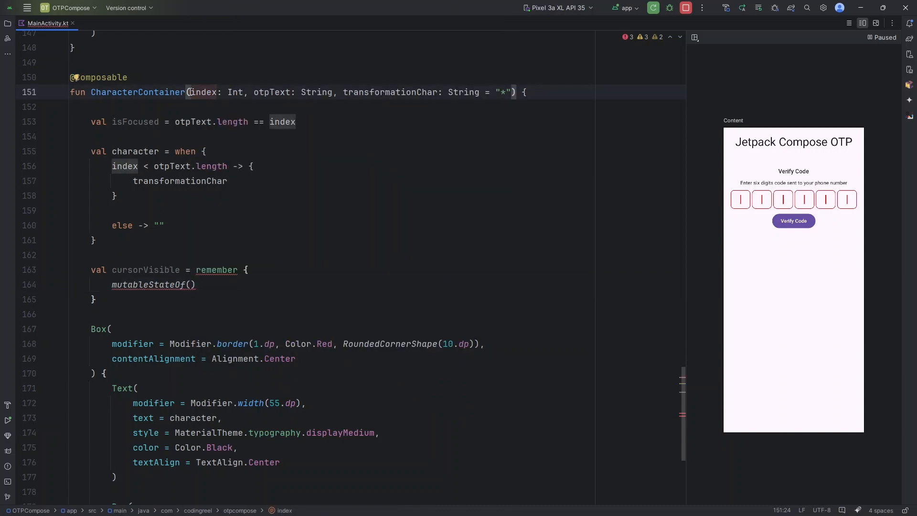
Add shouldShowCursor and shouldCursorBlink Boolean parameters and initialise cursorVisible from shouldShowCursor
text(show)
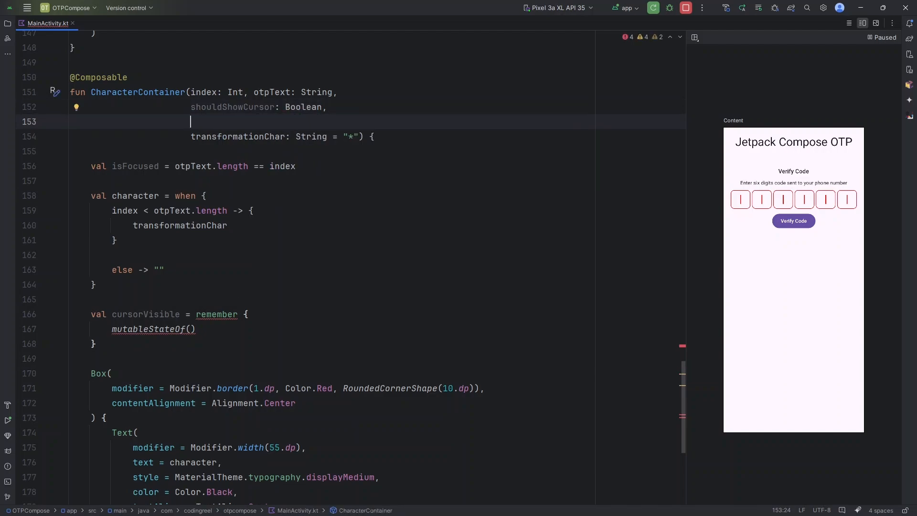
text(shouldCursorBlink: Boolean,)
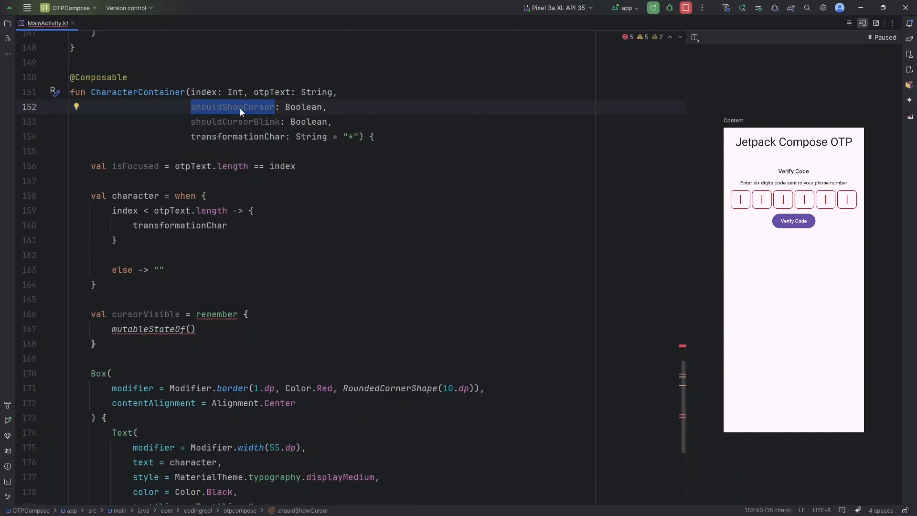
text(shouldShowCursor)
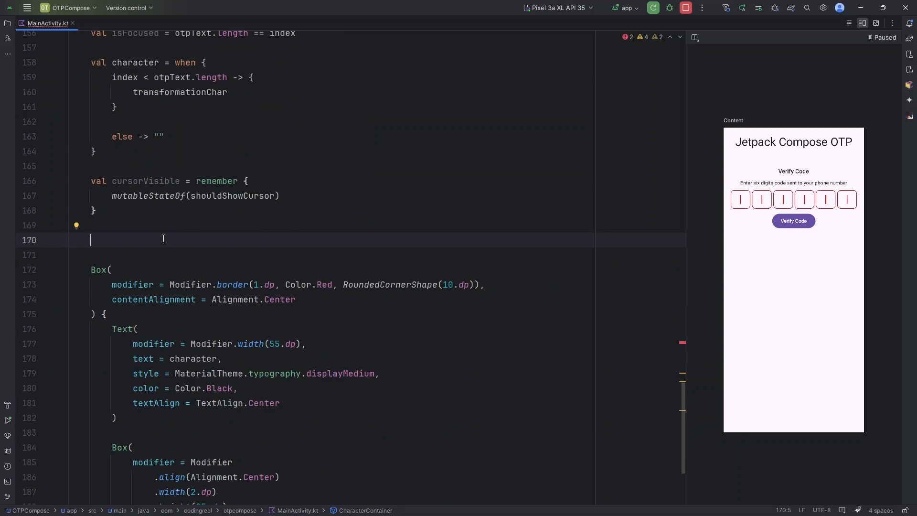
Add a LaunchedEffect keyed on isFocused guarded by isFocused, shouldShowCursor and shouldCursorBlink
text(LaunchedEffect() { })
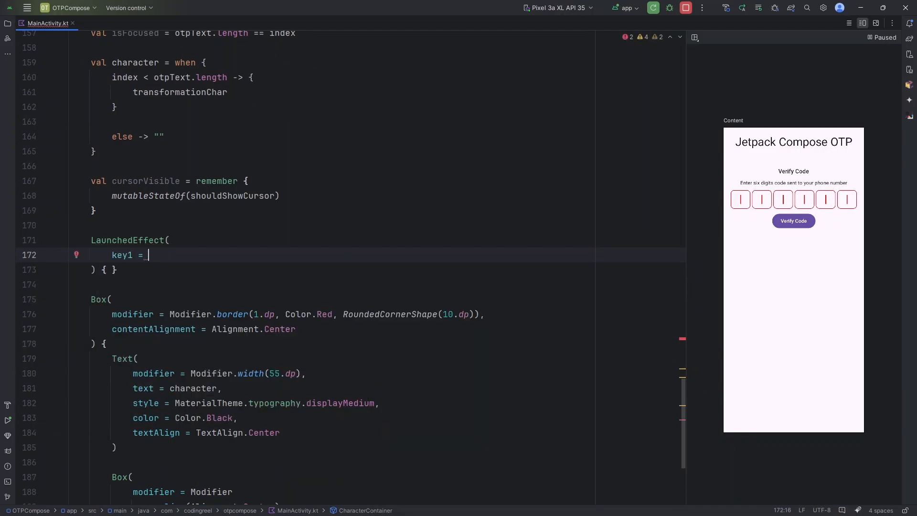
text(isFocused)
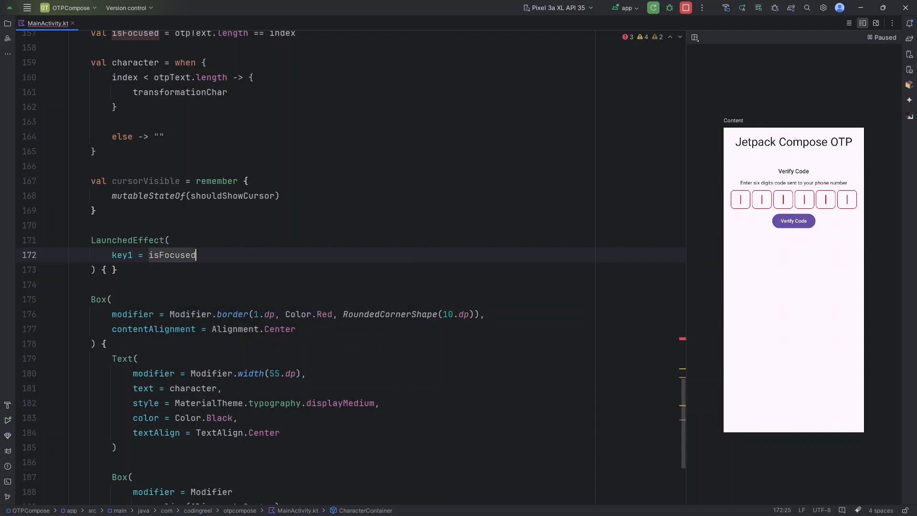
text(if ())
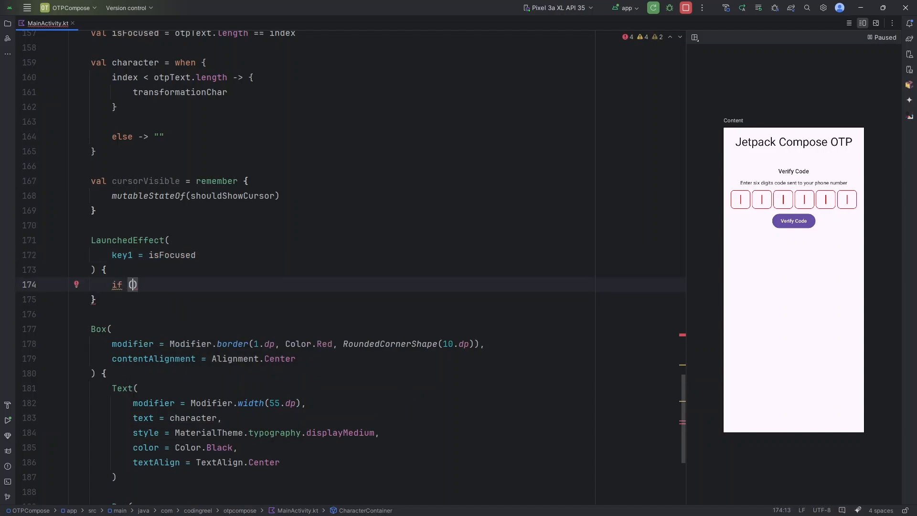
text(isFocused && sh)
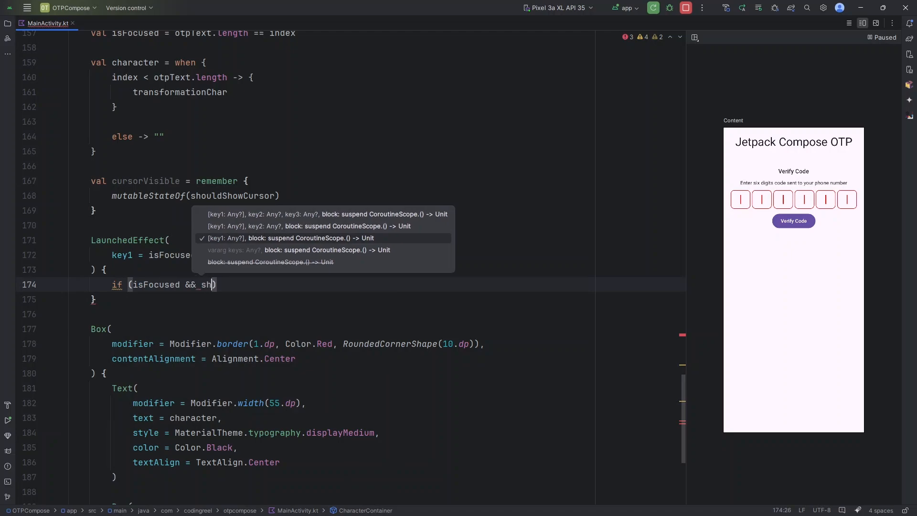
text(ouldShowCursor && shouldCursorBlink)
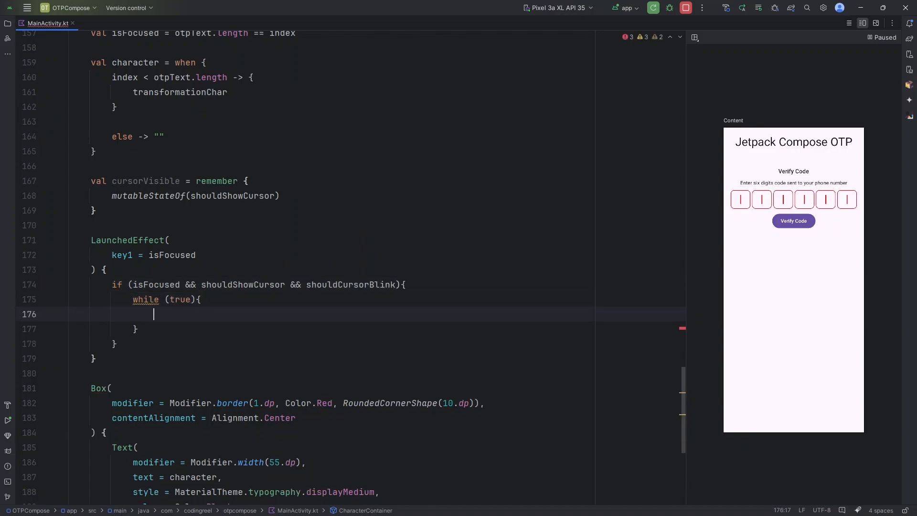
Inside the loop, delay 500 ms and toggle cursorVisible.value to blink the cursor
text(delay)
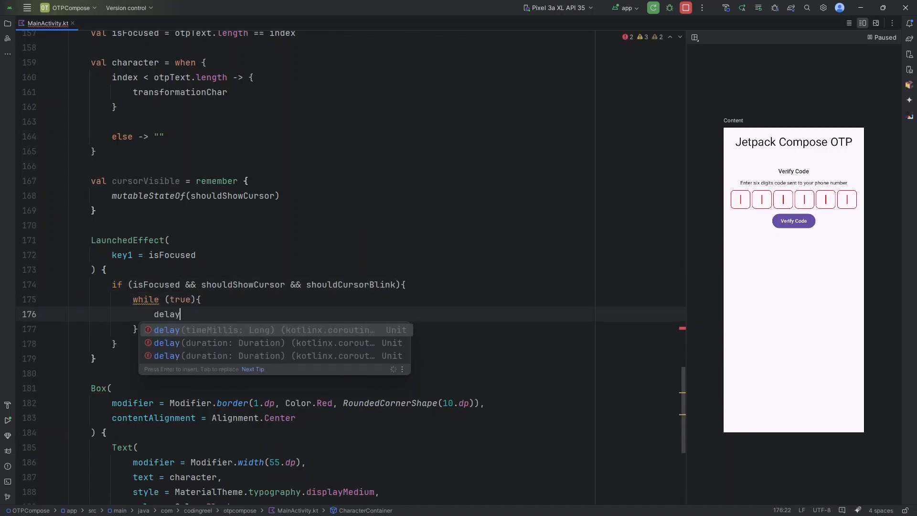
key(Enter)
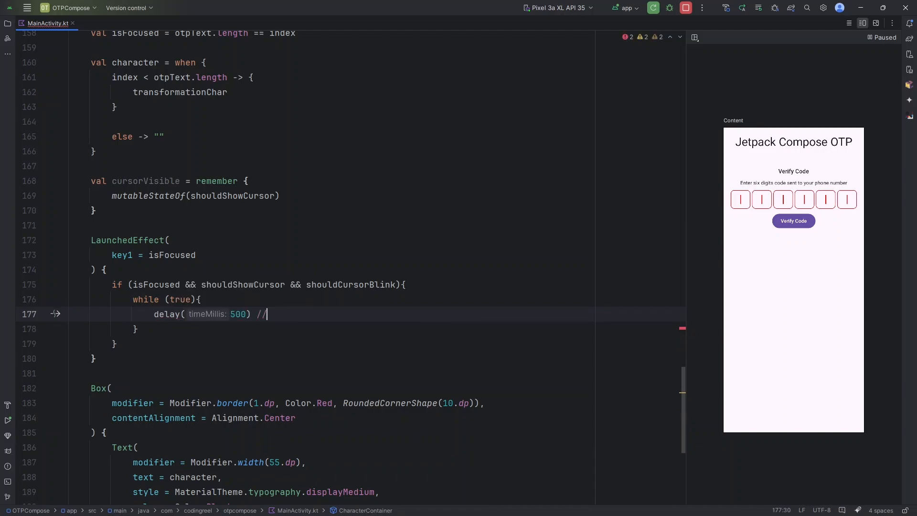
text(Adjust)
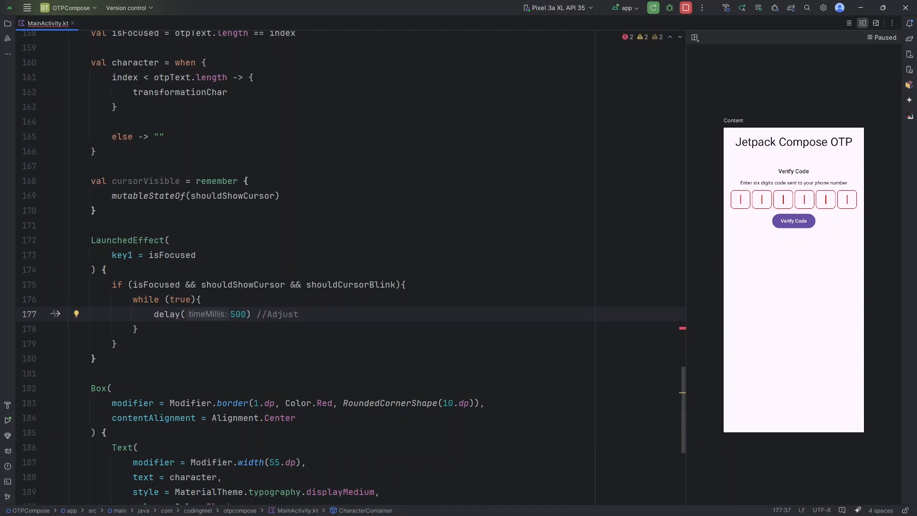
text(blinking speed here)
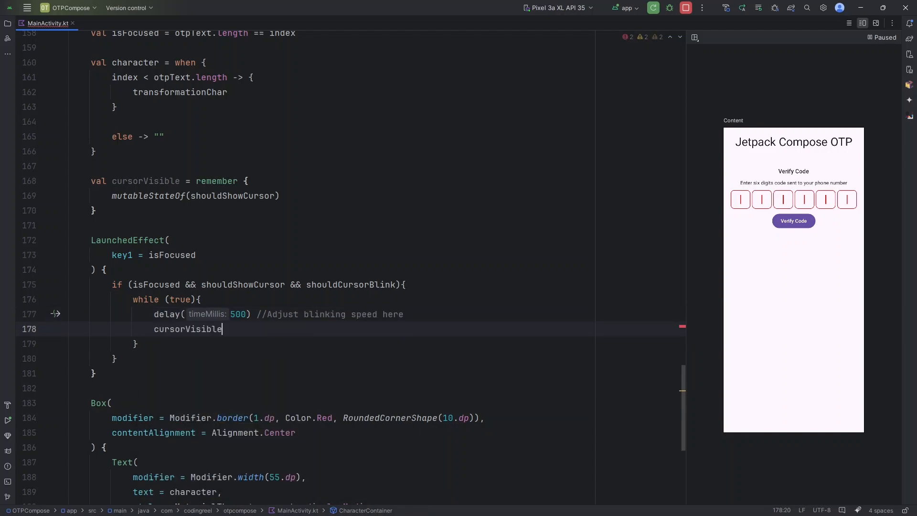
text(.value = !cursorVisible.value)
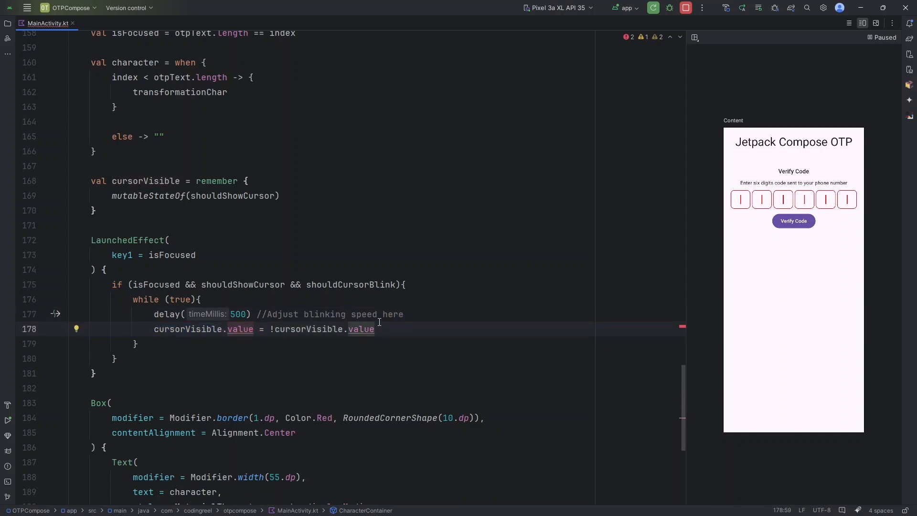
scroll(down, 3)
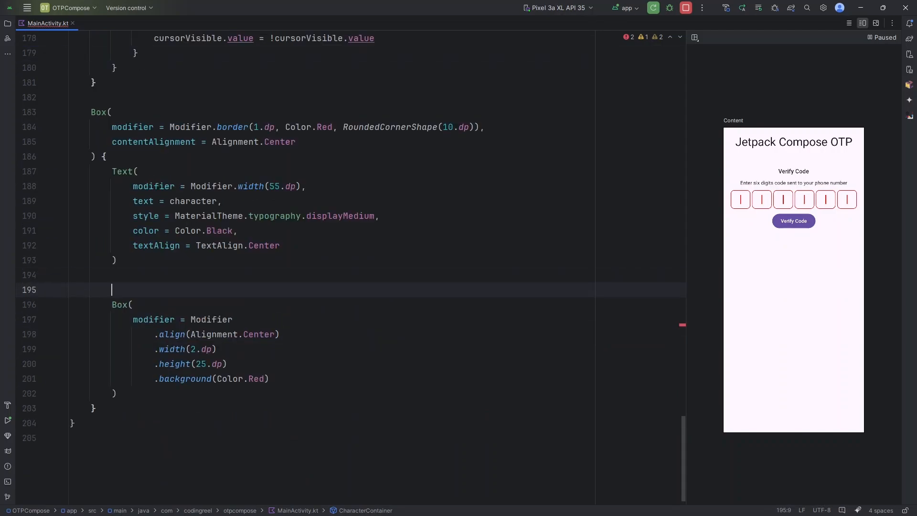
Wrap the cursor Box in AnimatedVisibility with visible = isFocused && cursorVisible.value
text(AnimatedVisibility() {)
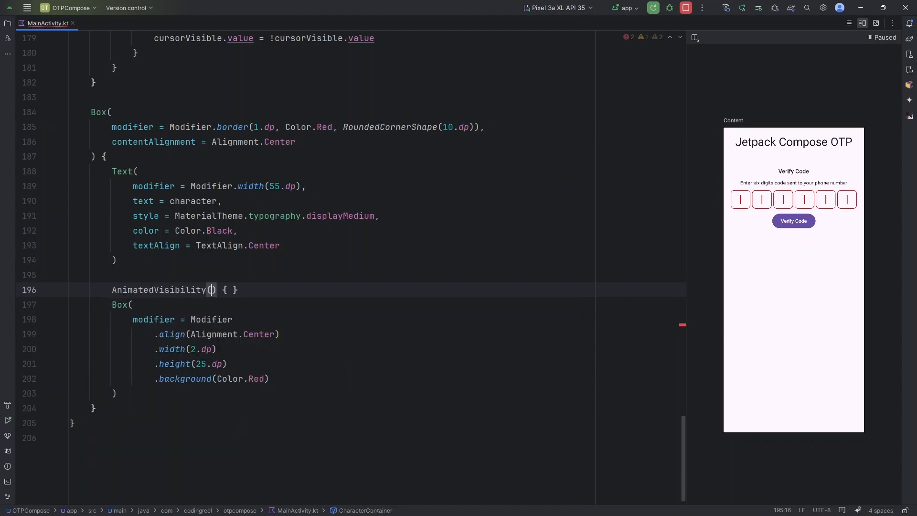
text(visi)
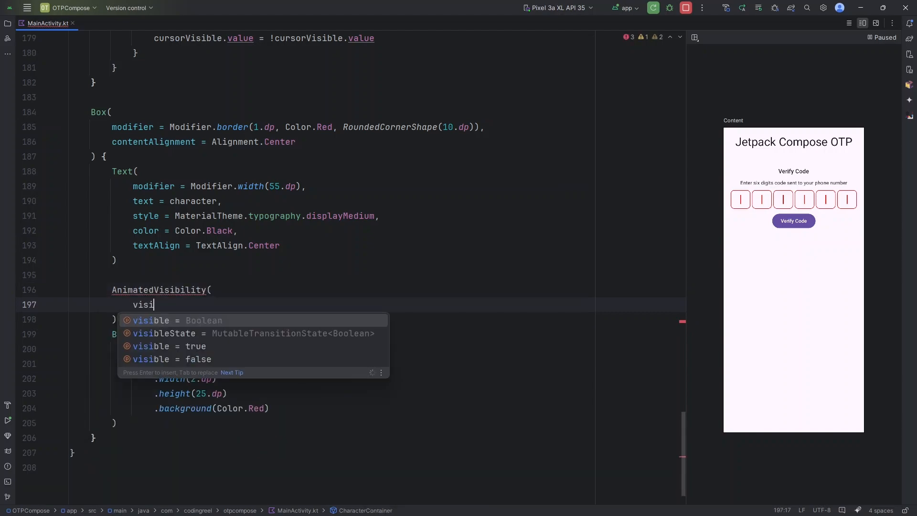
text(ble = _isFocused)
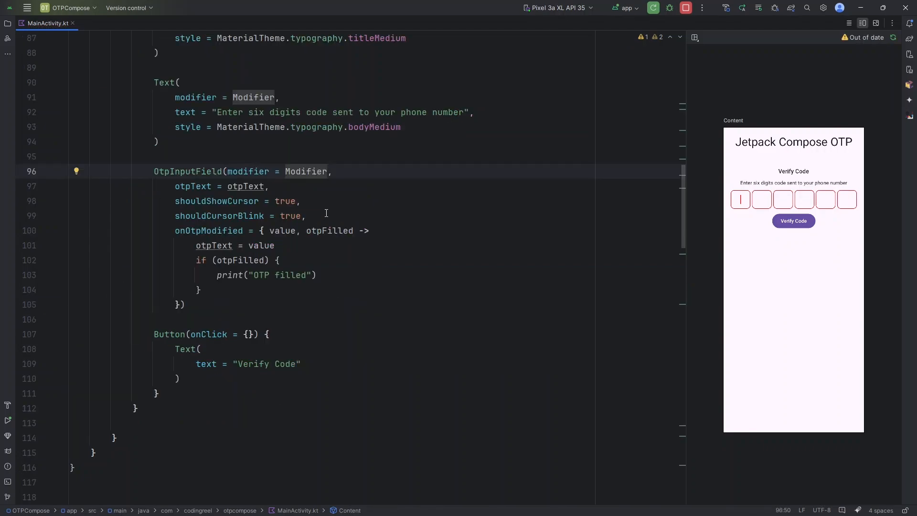
Select the OtpInputField call and declare val focusRequester at the top of Content()
drag(153, 171, 202, 289)
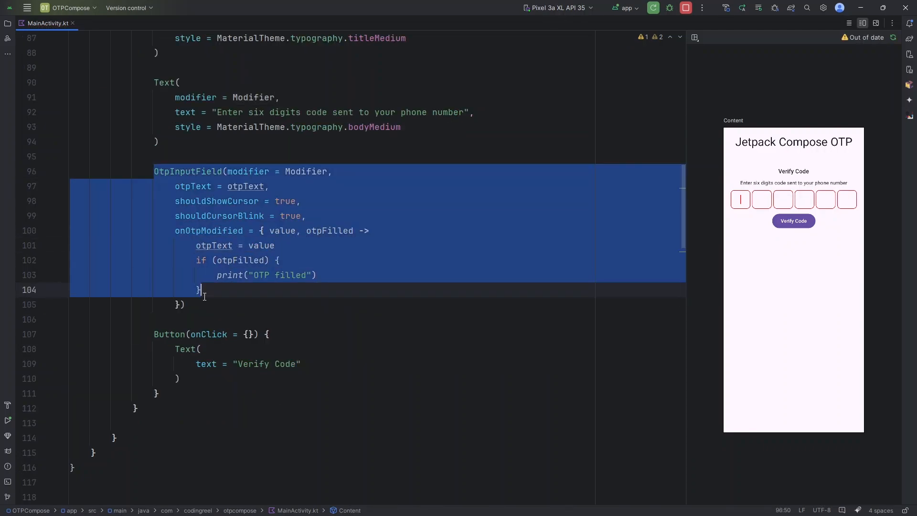
click(224, 171)
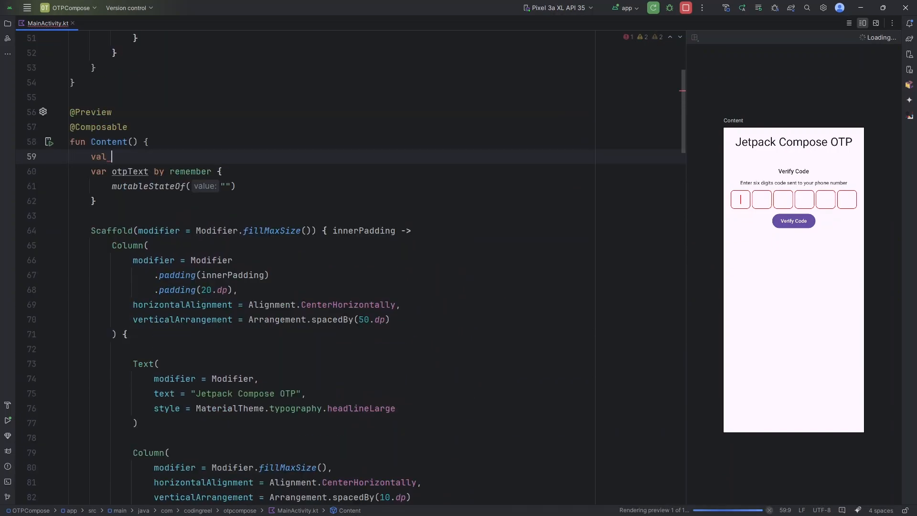
text(focusRequ)
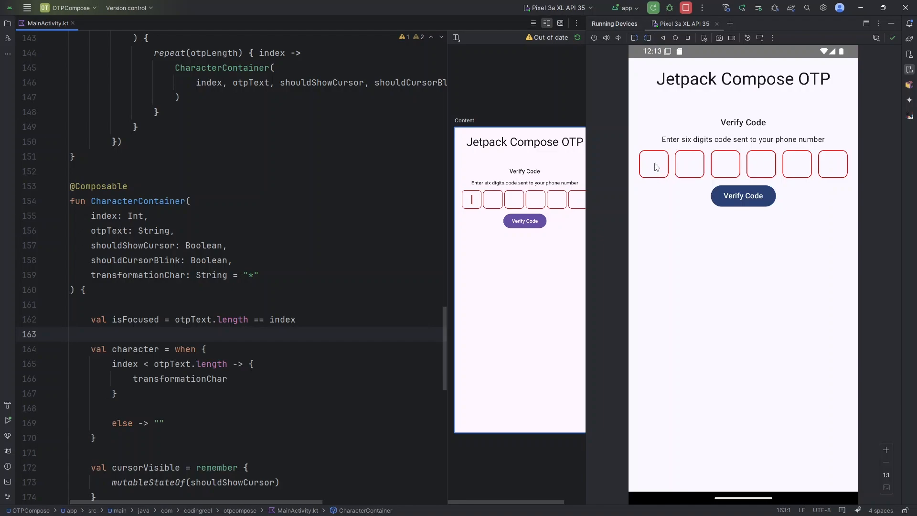
Tap the first OTP box in the emulator to open the numeric keypad and watch the cursor blink
click(654, 163)
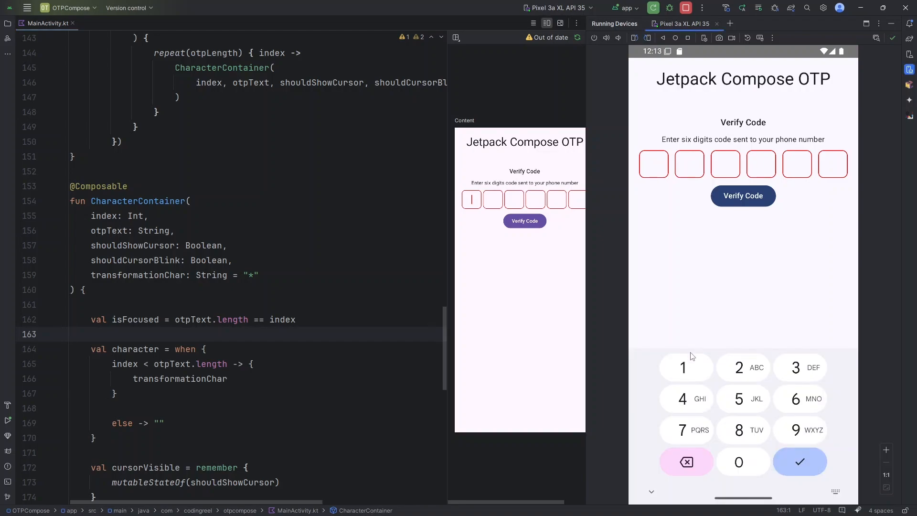
click(683, 367)
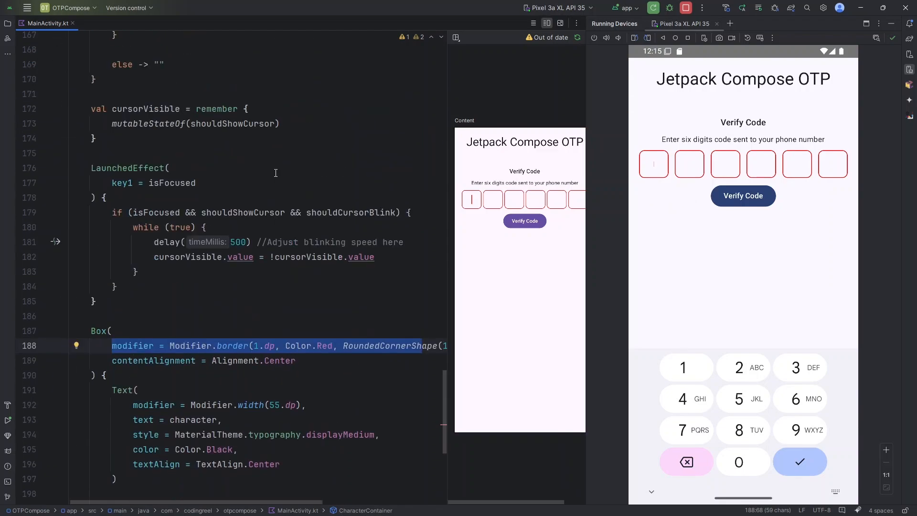
scroll(down, 3)
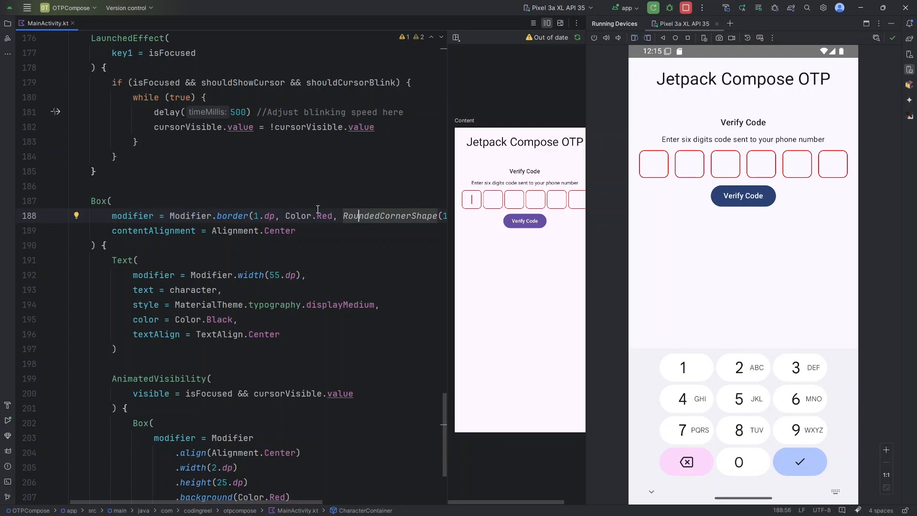
mouse_move(234, 251)
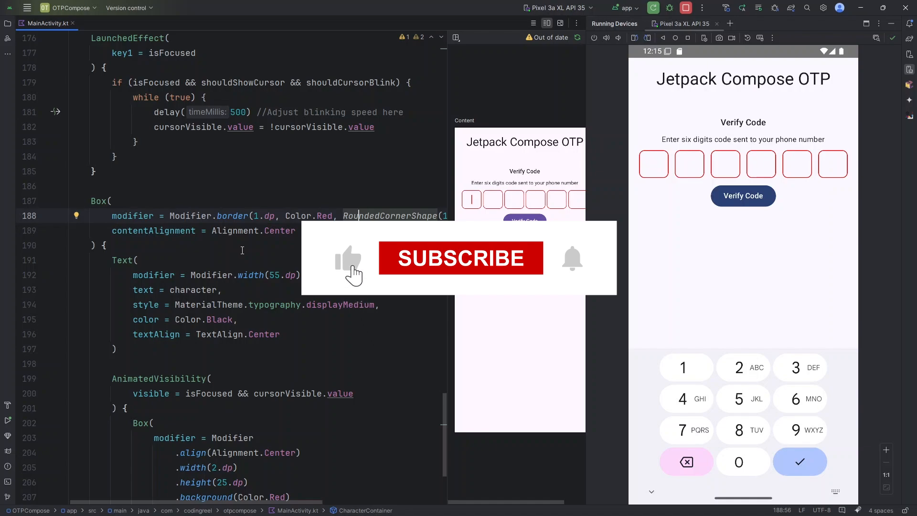
click(460, 258)
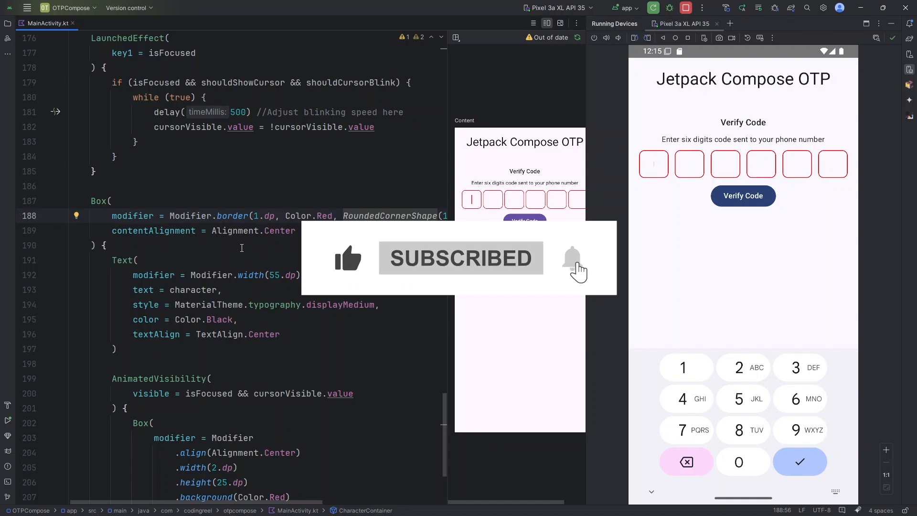